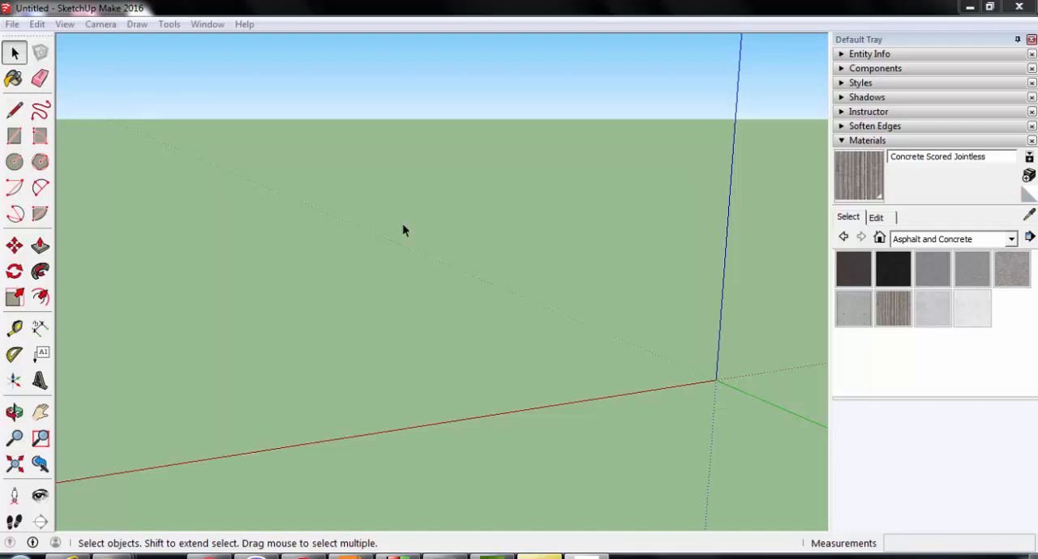
- Draw a long rectangle on the ground and extrude it up into the first step block
left_click(13, 136)
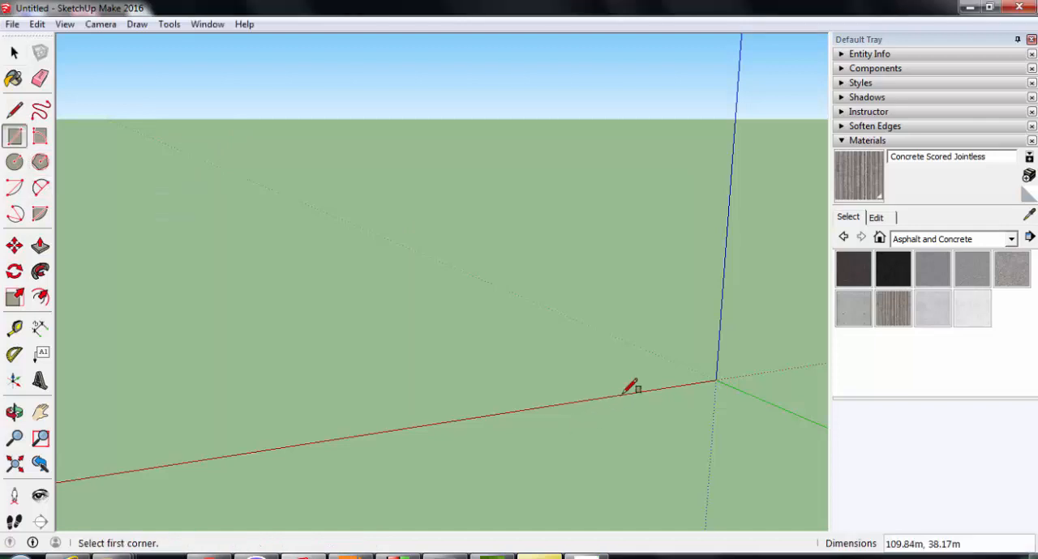
left_click(636, 391)
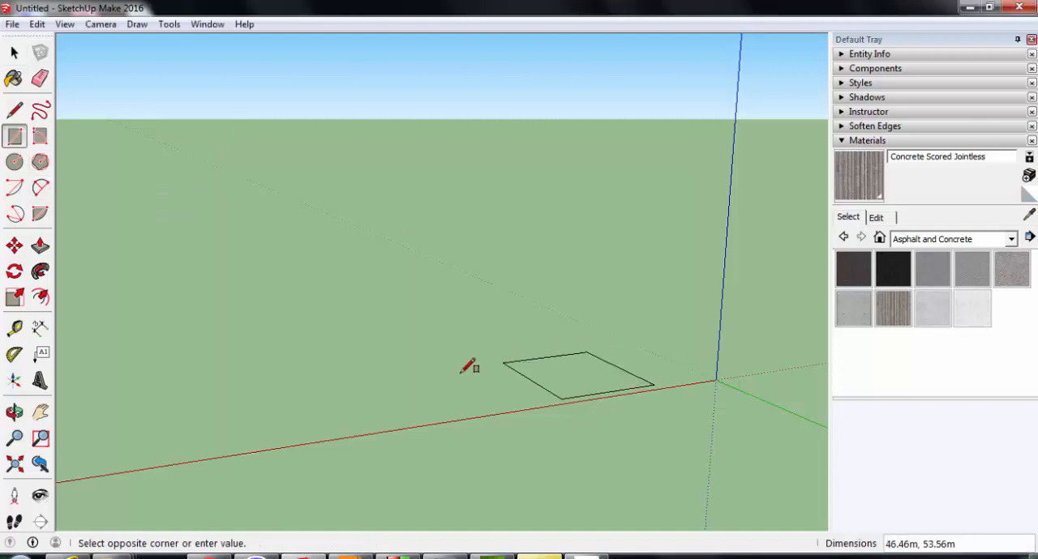
left_click(334, 389)
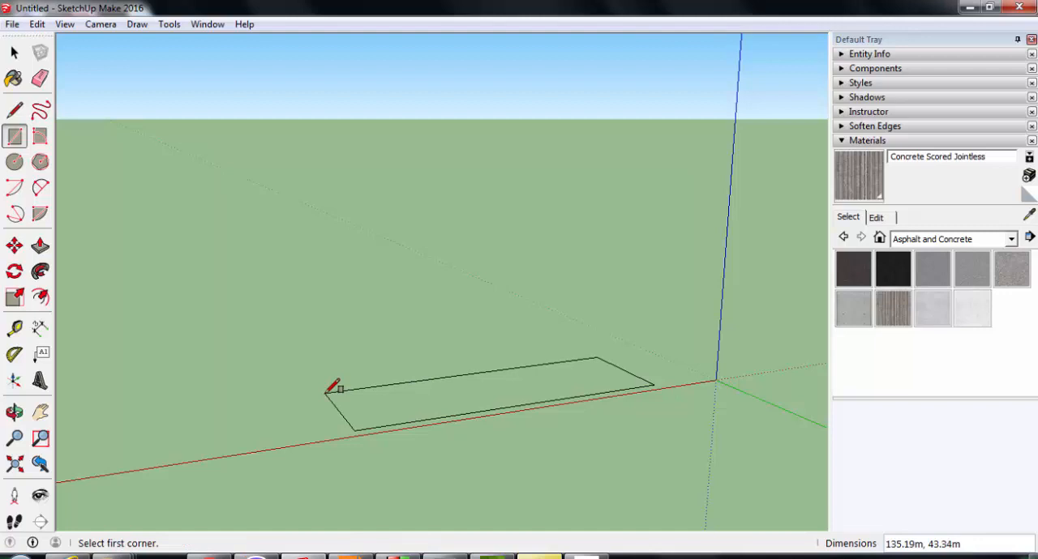
left_click(13, 412)
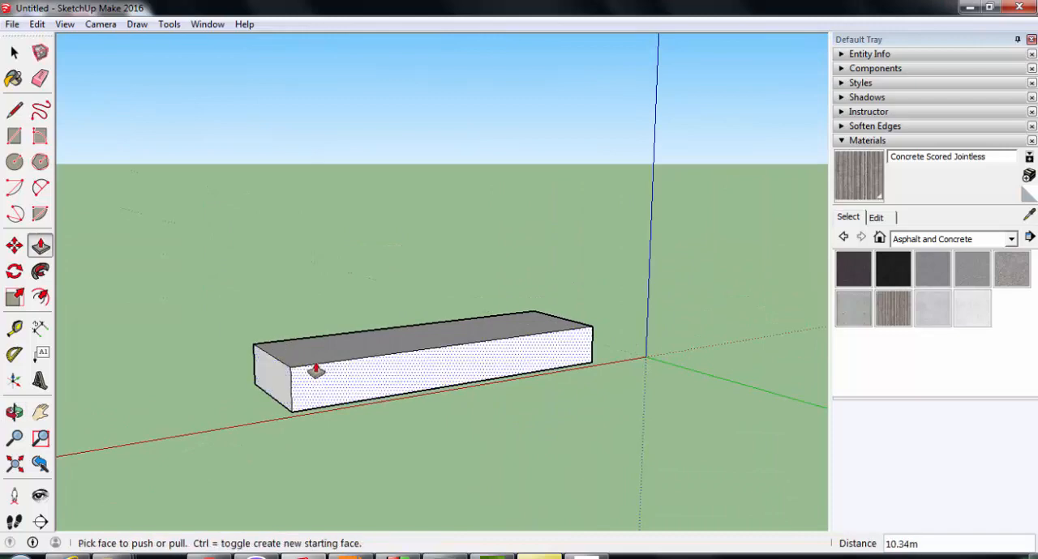
left_click(13, 110)
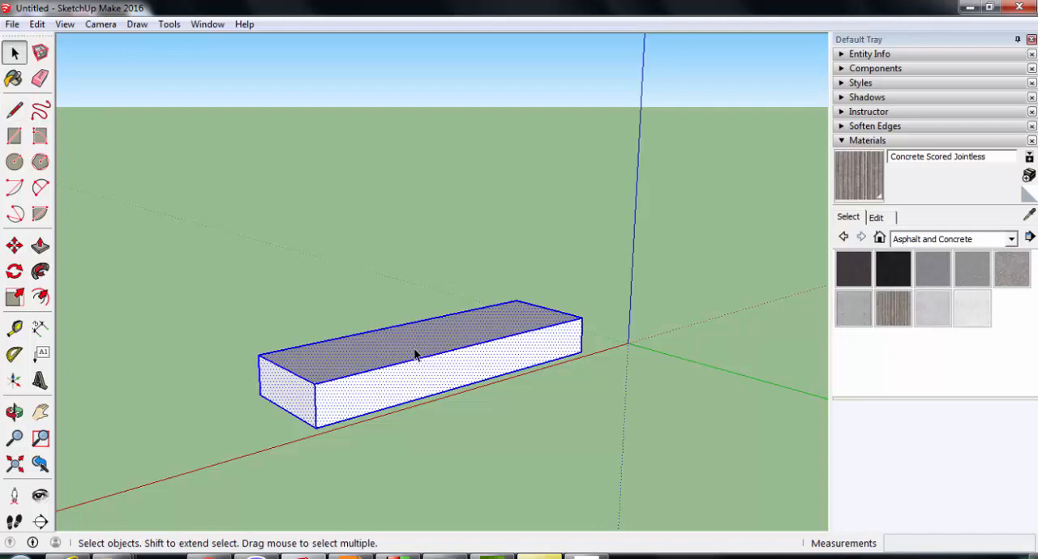
- Convert the step block into a component via Make Component
right_click(415, 355)
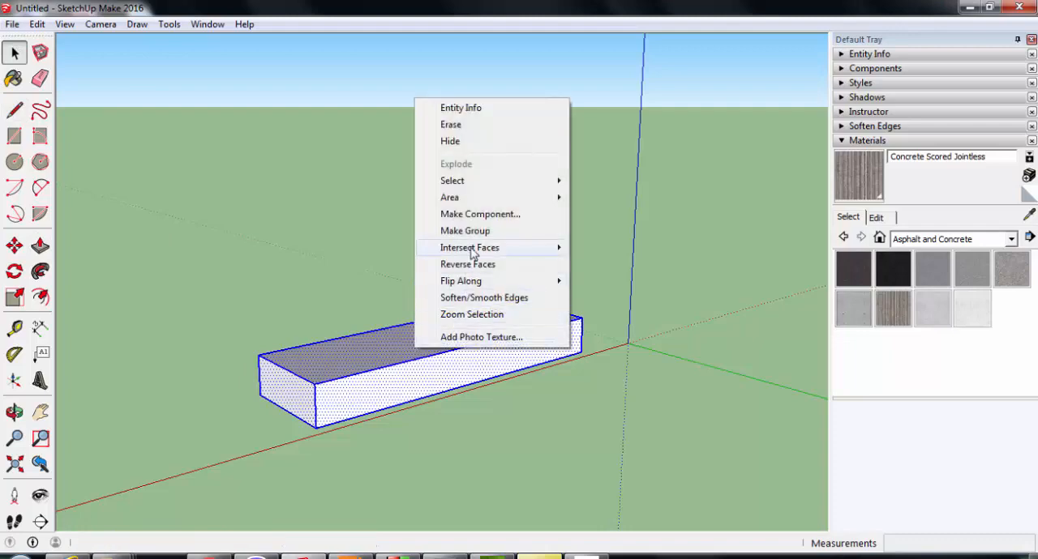
mouse_move(464, 230)
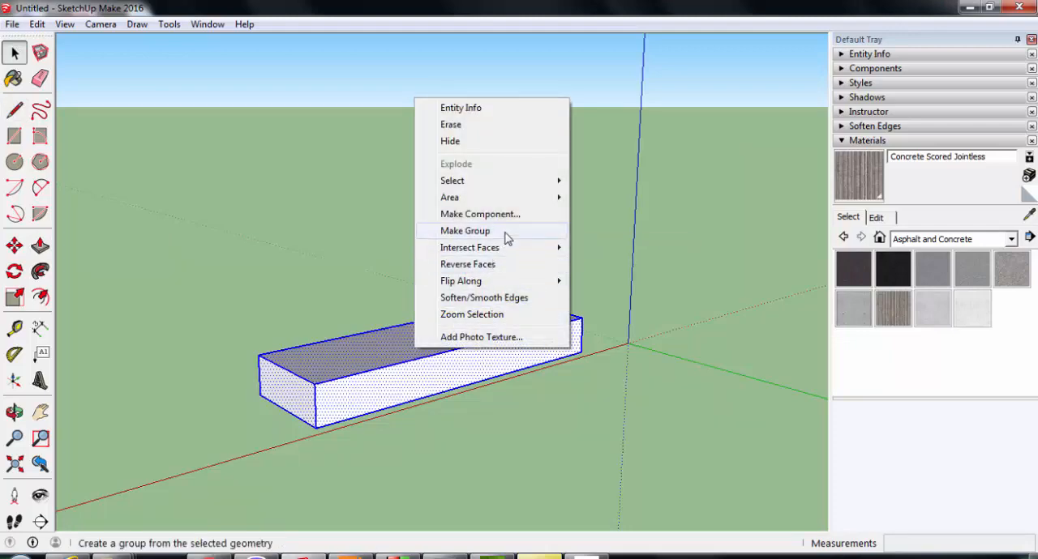
left_click(480, 214)
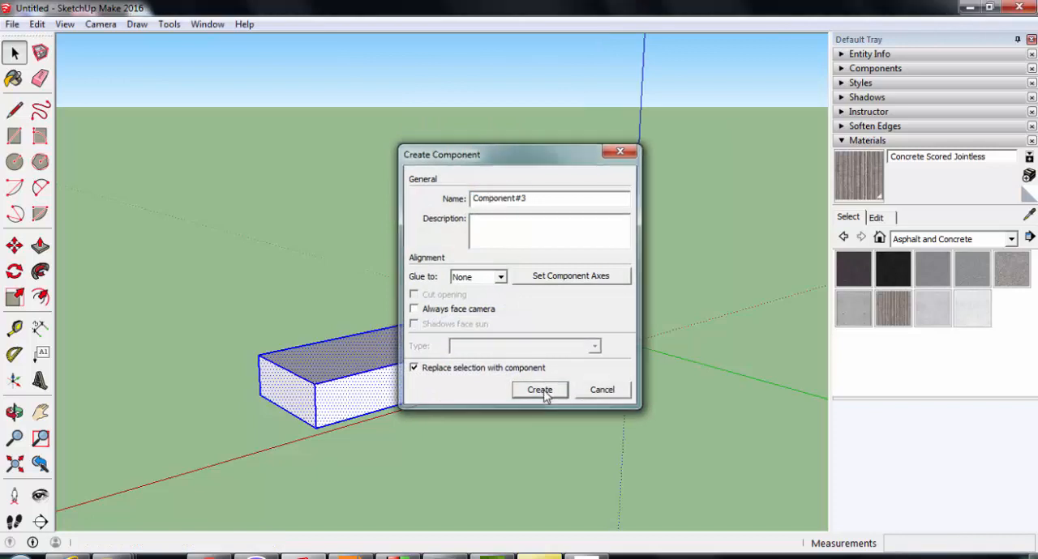
left_click(540, 389)
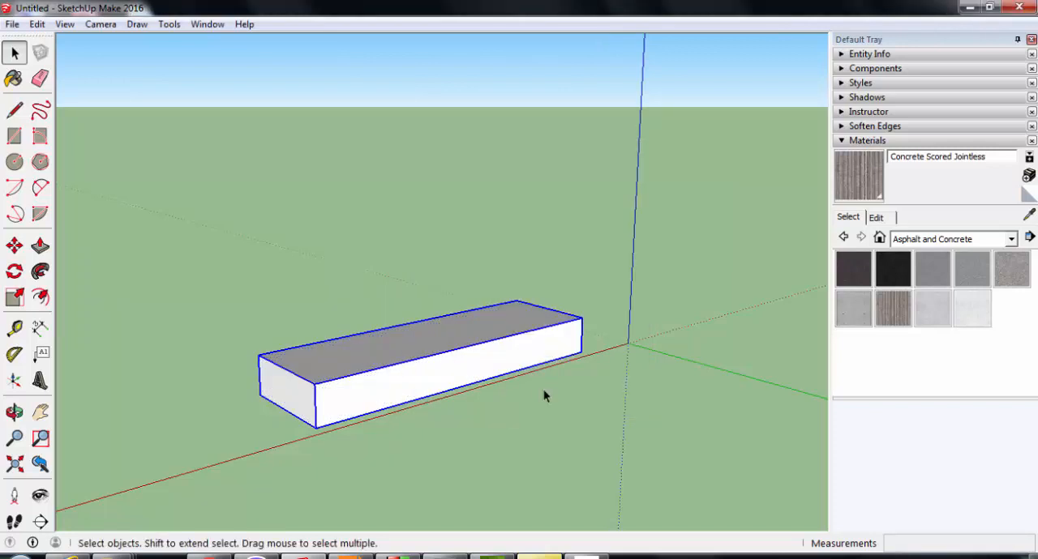
mouse_move(540, 395)
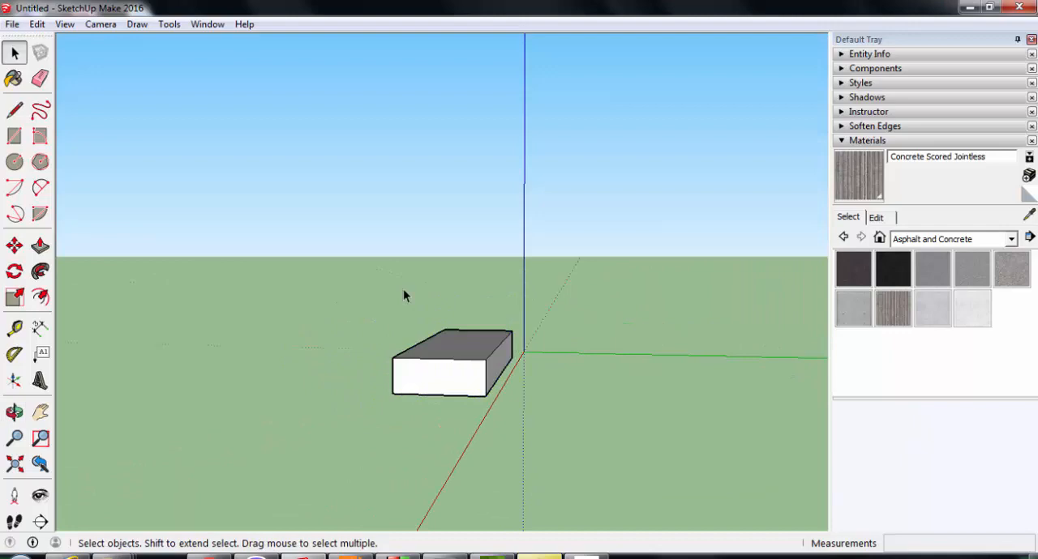
- Move-copy the step up and along, arrayed 11x into a twelve-step flight
left_click(444, 373)
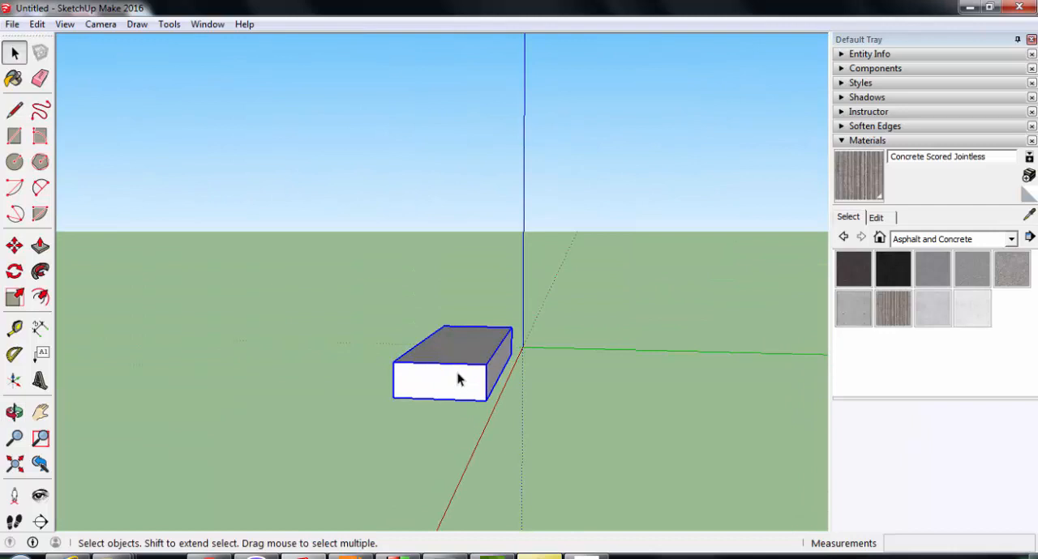
left_click(13, 245)
type("11")
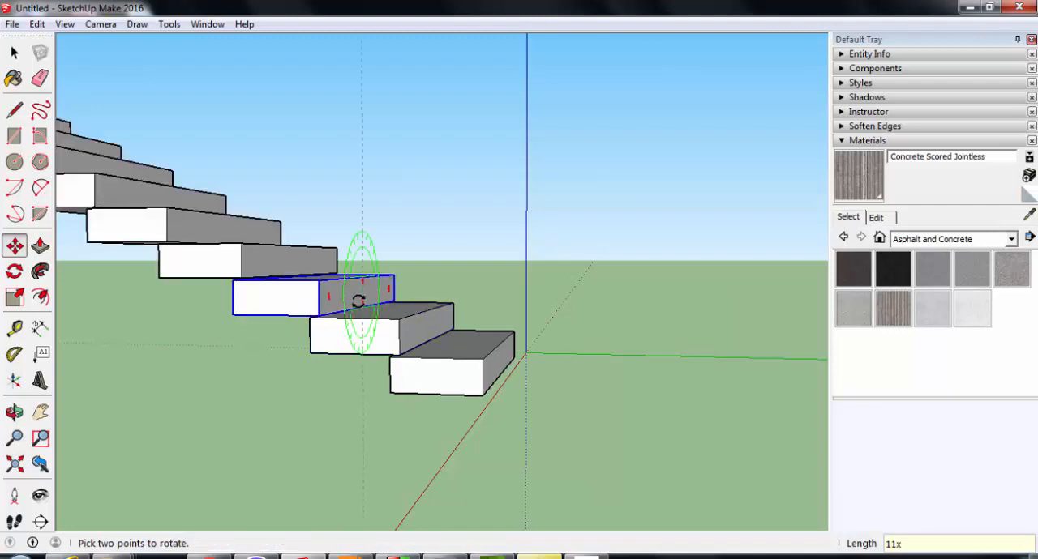
left_click(13, 412)
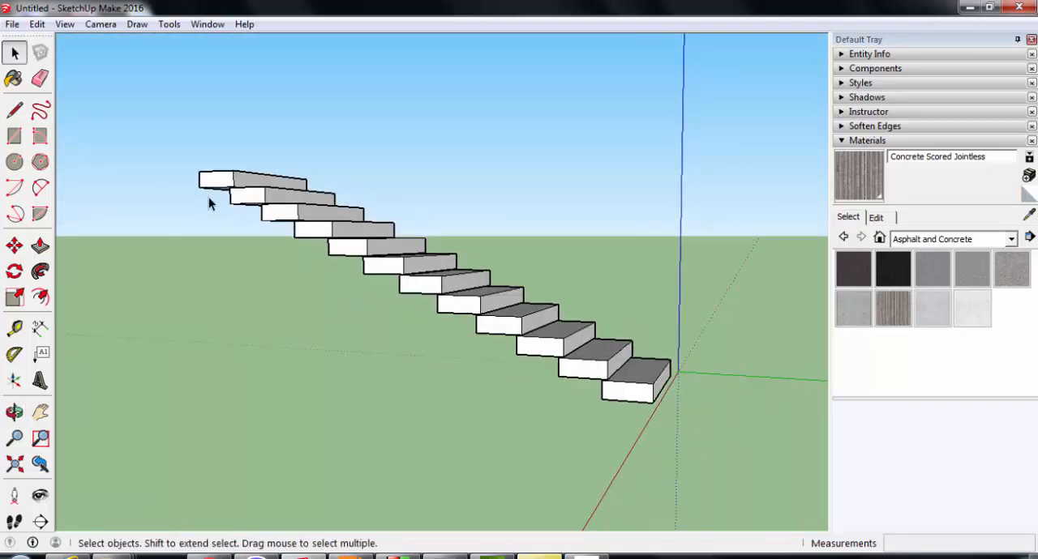
mouse_move(392, 298)
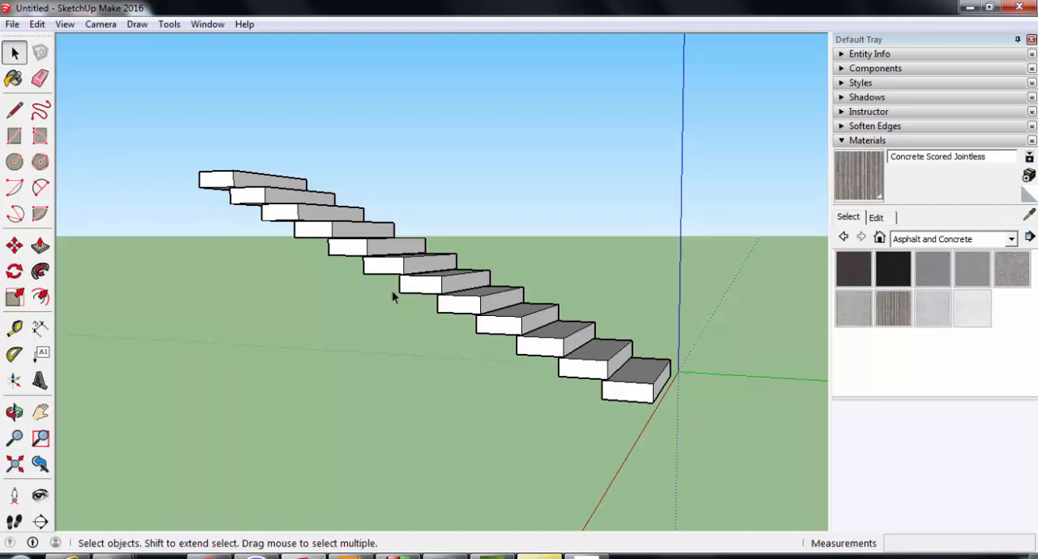
mouse_move(624, 311)
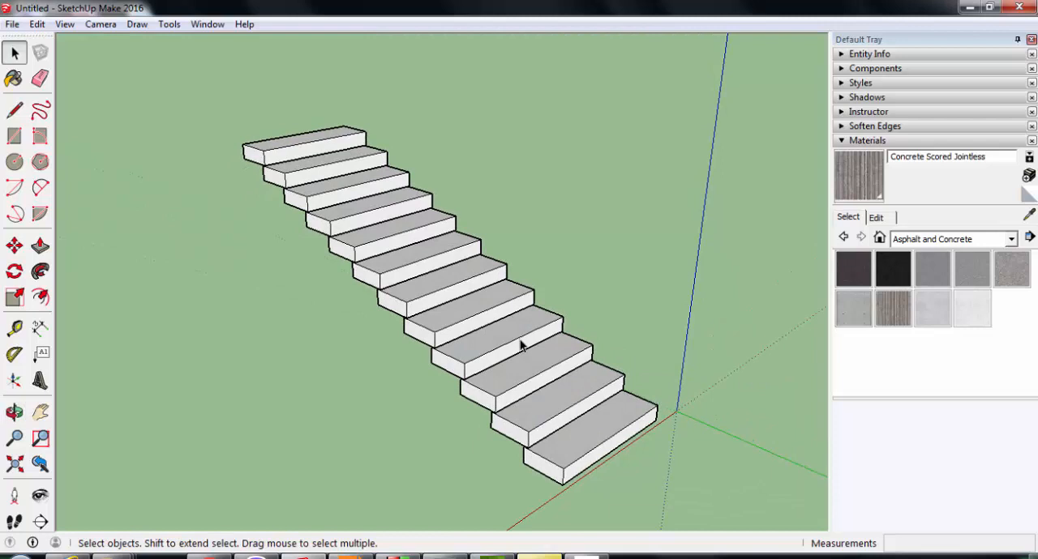
mouse_move(598, 428)
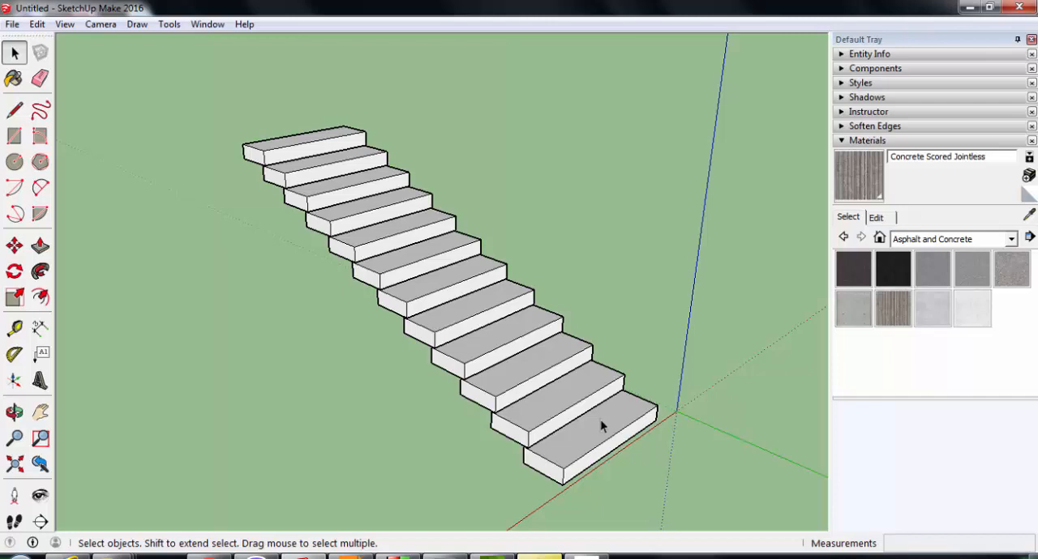
mouse_move(652, 416)
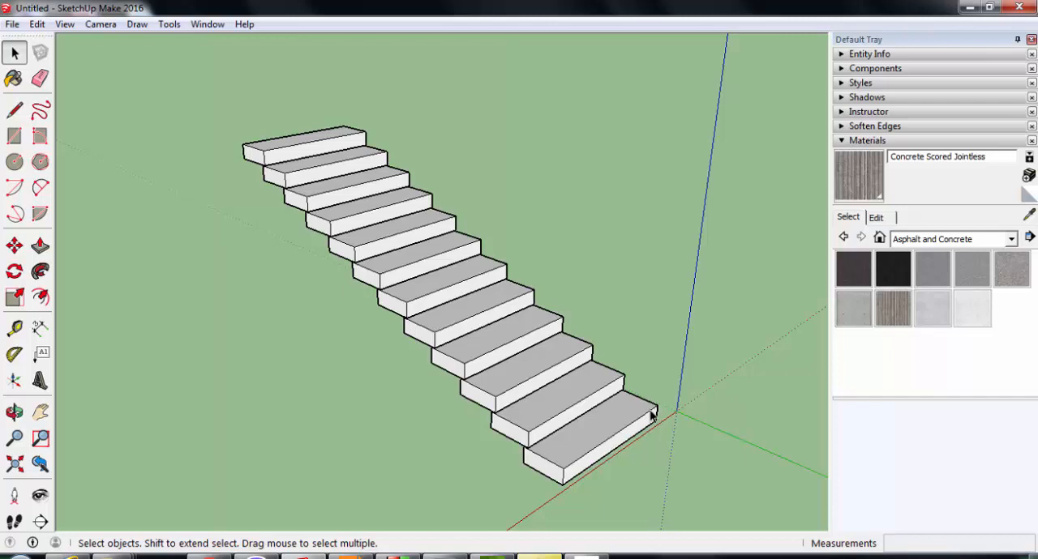
mouse_move(377, 133)
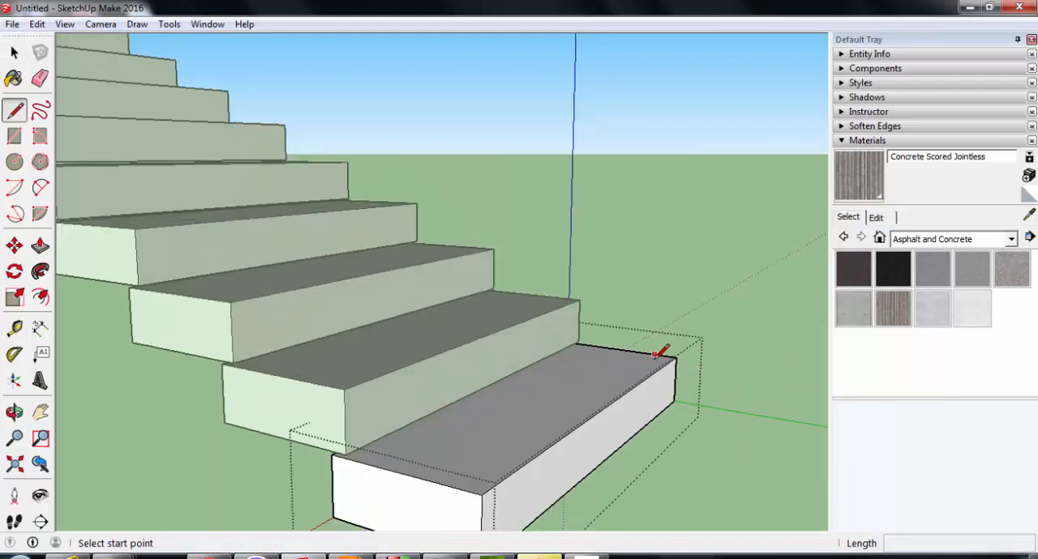
- Draw vertical posts on the steps joined by a sloping handrail line, then check from orbit
left_click(657, 353)
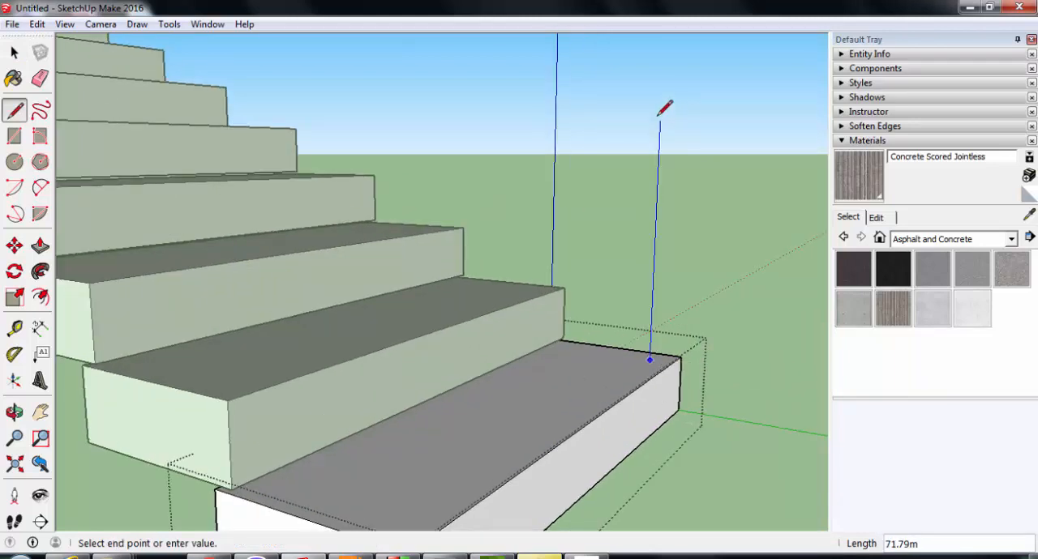
mouse_move(671, 99)
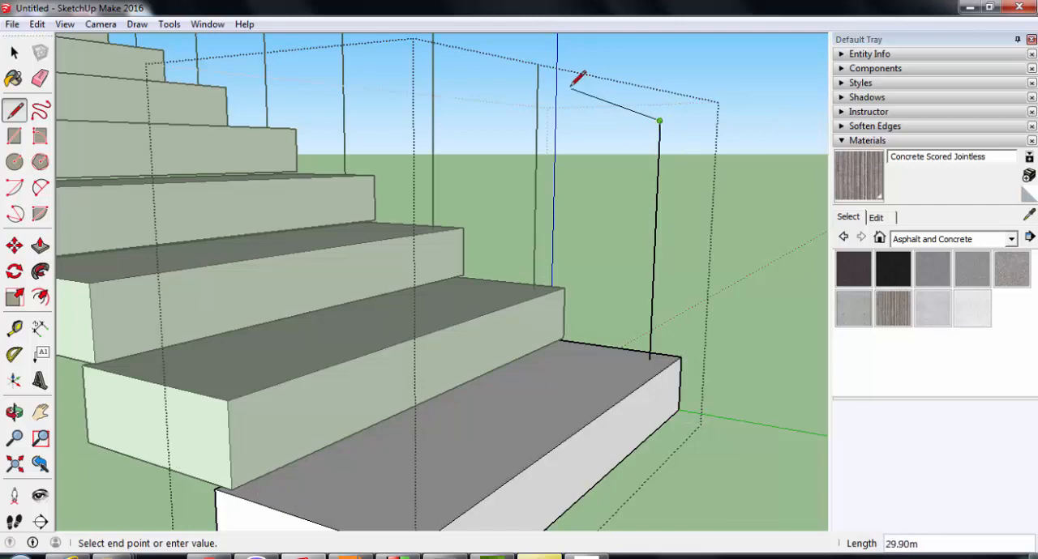
mouse_move(542, 65)
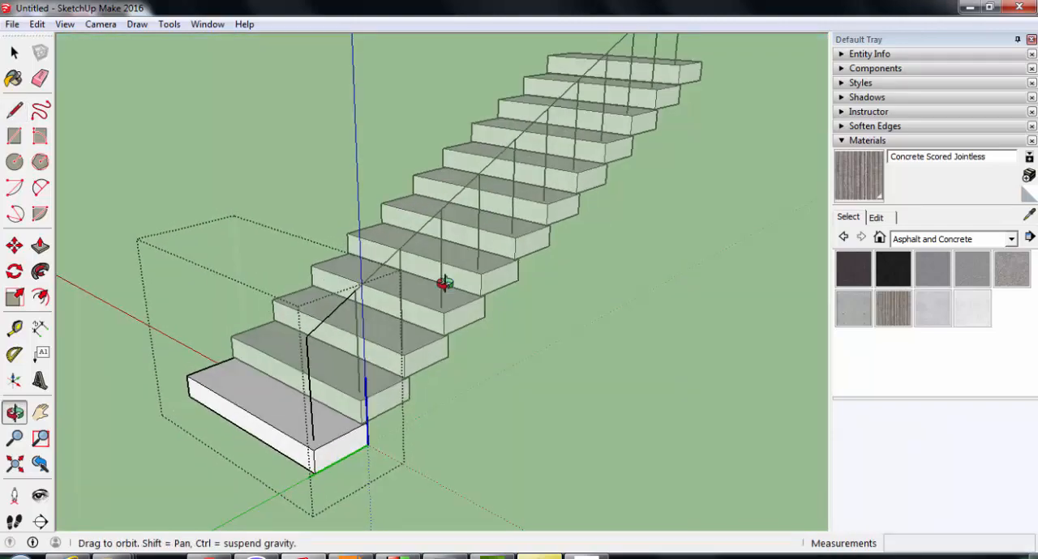
left_click(13, 52)
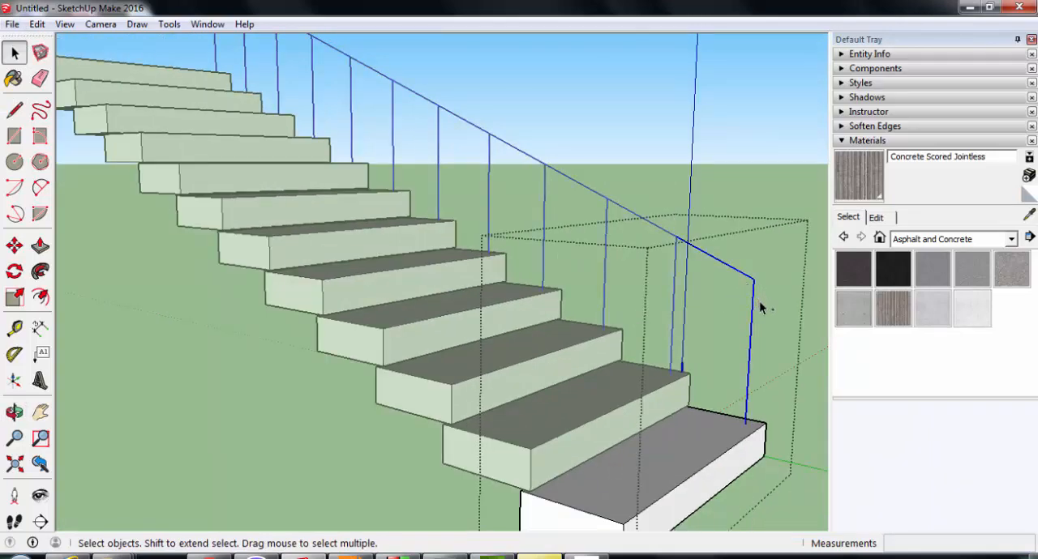
- Move-copy the railing posts and handrail across to the other side of the flight
left_click_drag(761, 308, 567, 341)
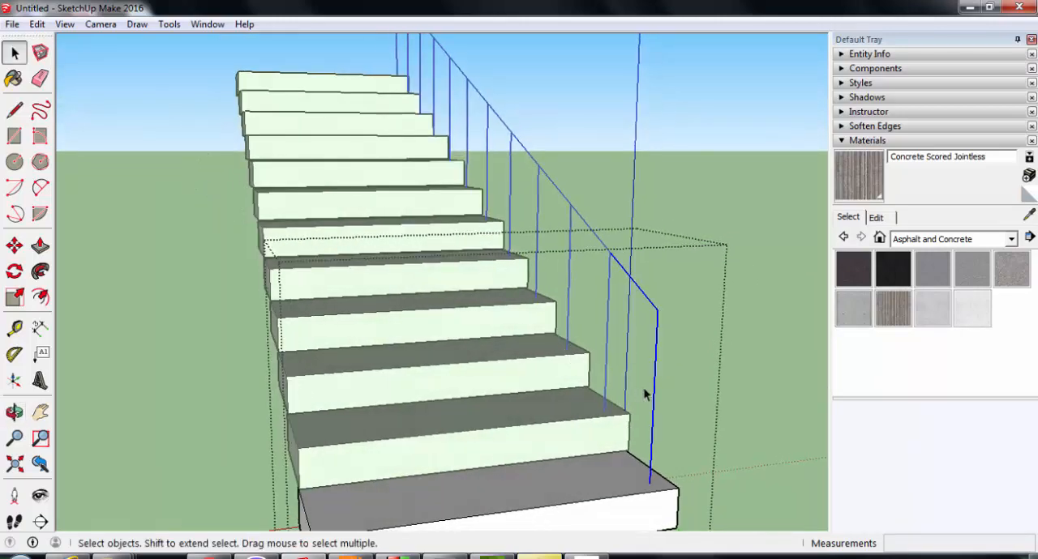
left_click(13, 246)
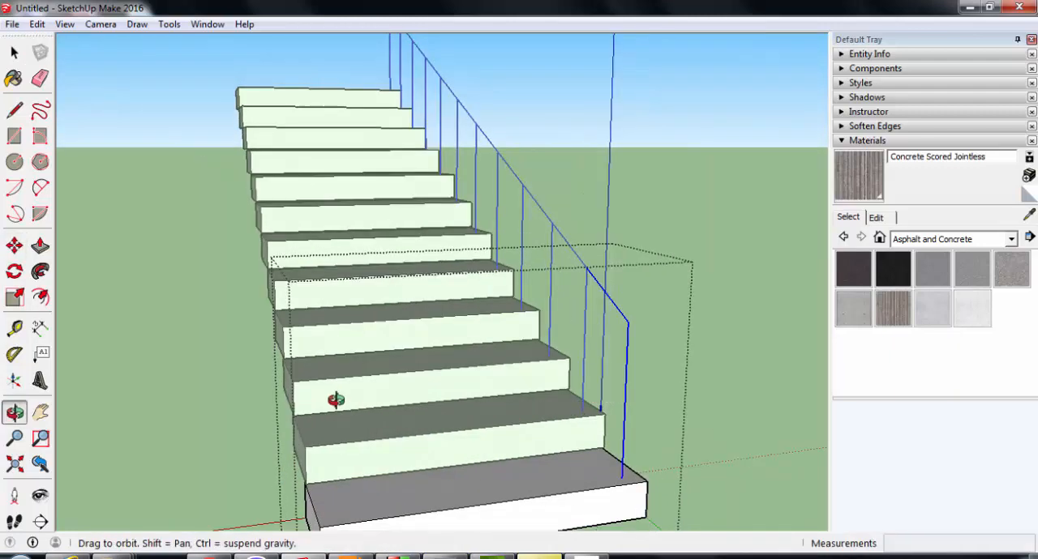
left_click_drag(337, 399, 415, 423)
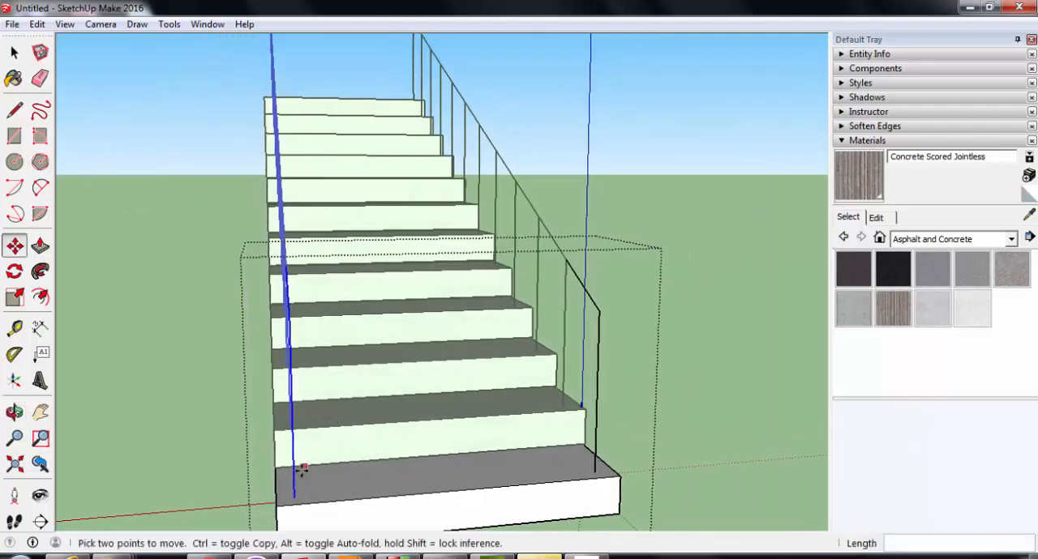
left_click_drag(302, 469, 444, 408)
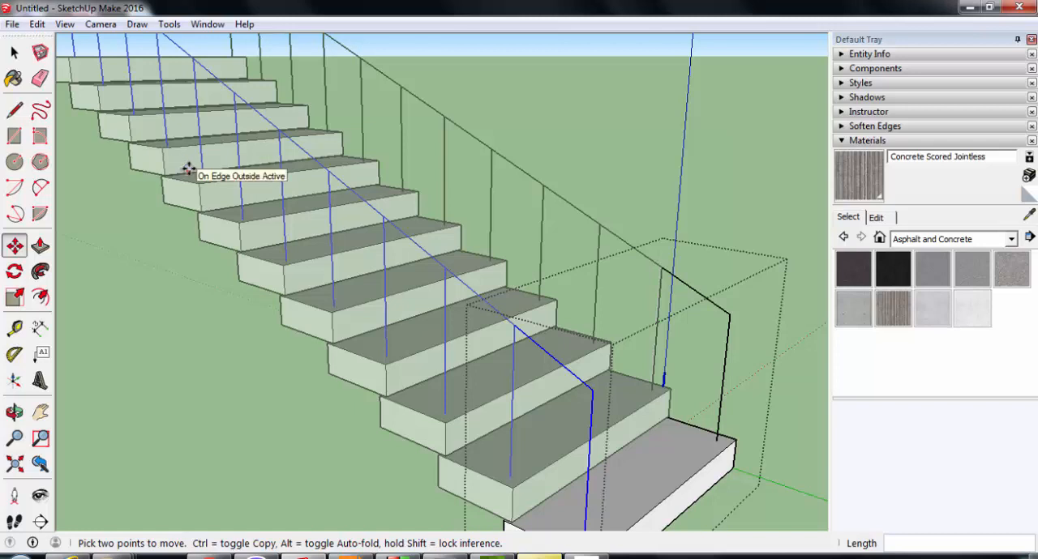
mouse_move(191, 170)
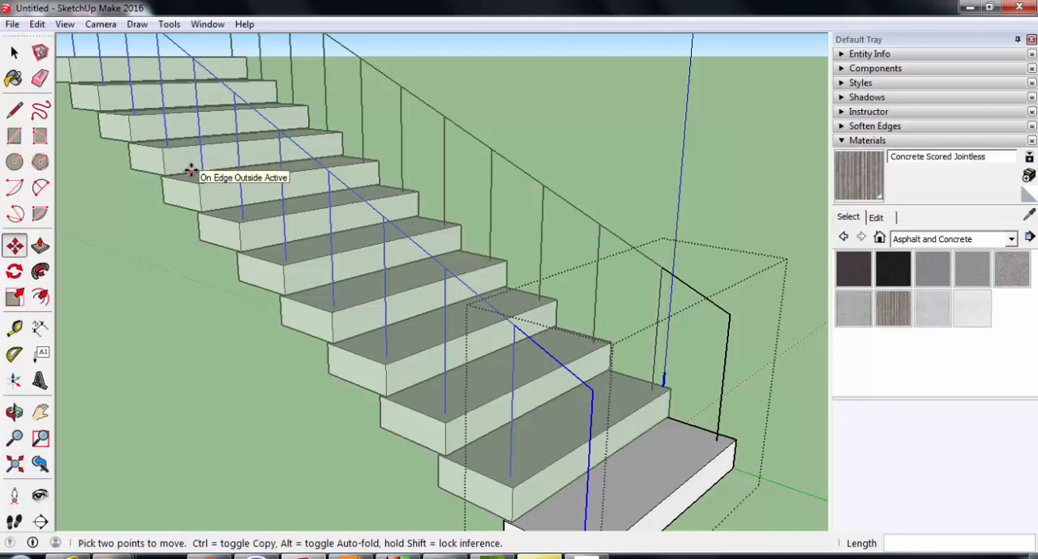
mouse_move(220, 194)
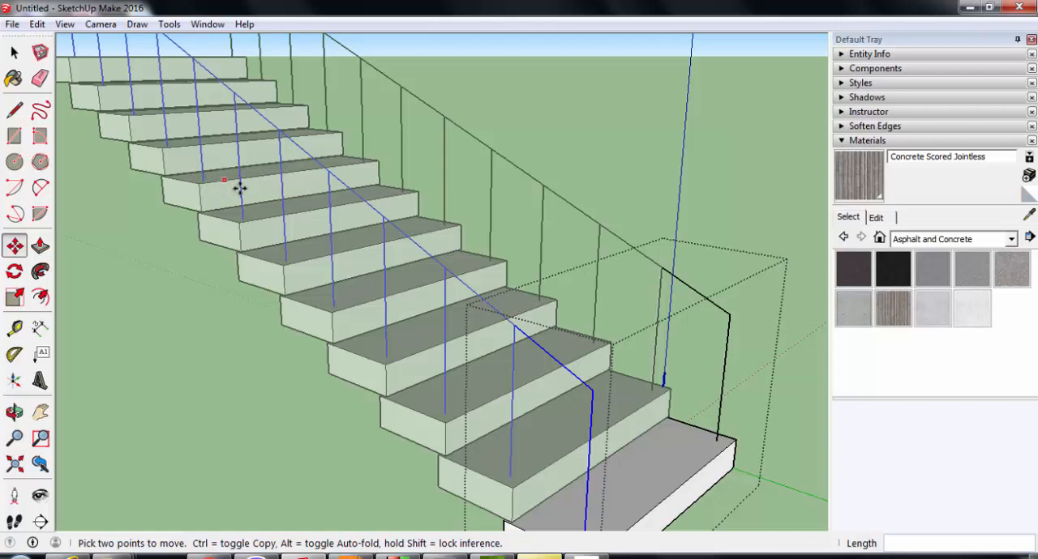
left_click(13, 52)
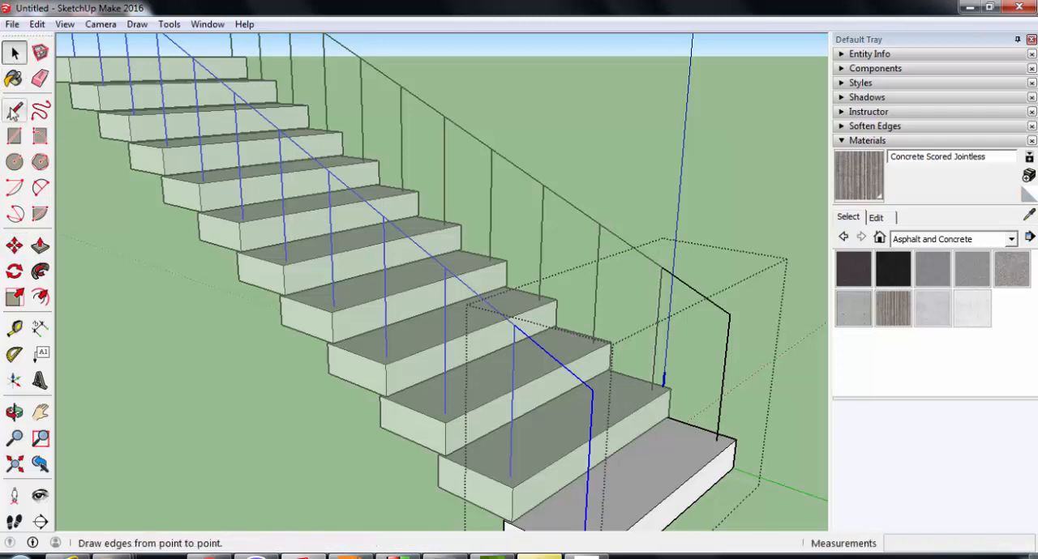
- Make the posts round and the handrails tubular on both railings, viewed from the front
left_click(13, 162)
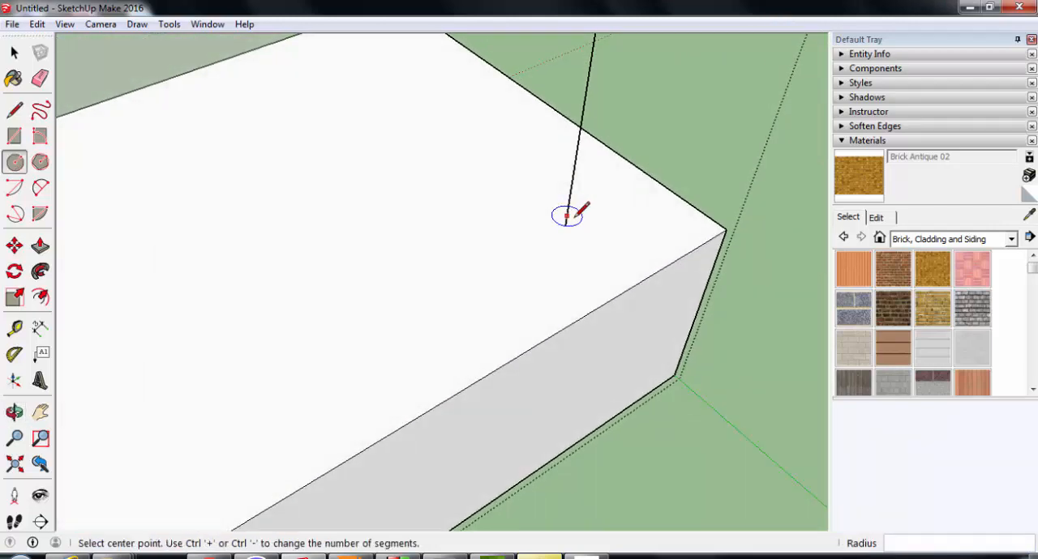
mouse_move(567, 223)
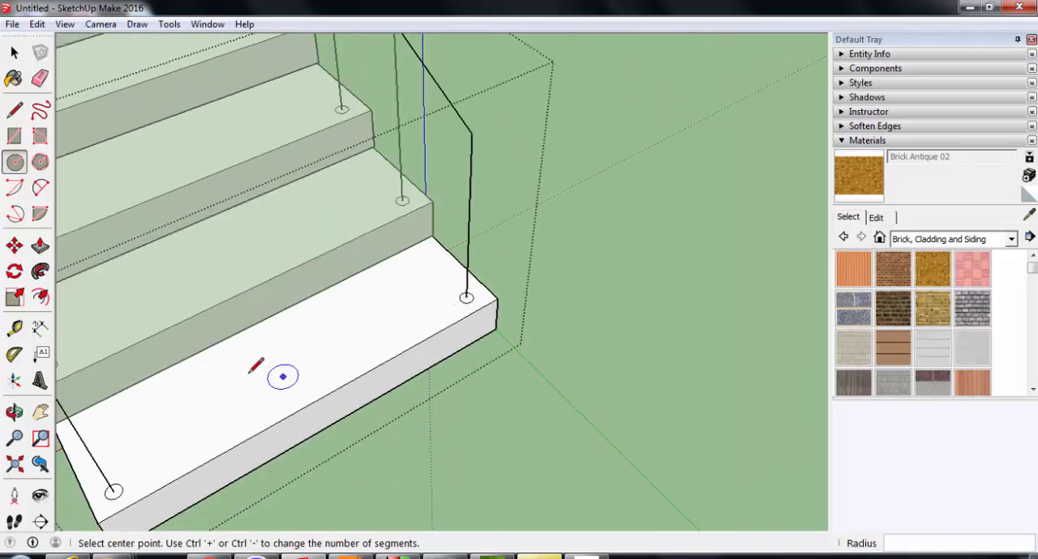
left_click(39, 247)
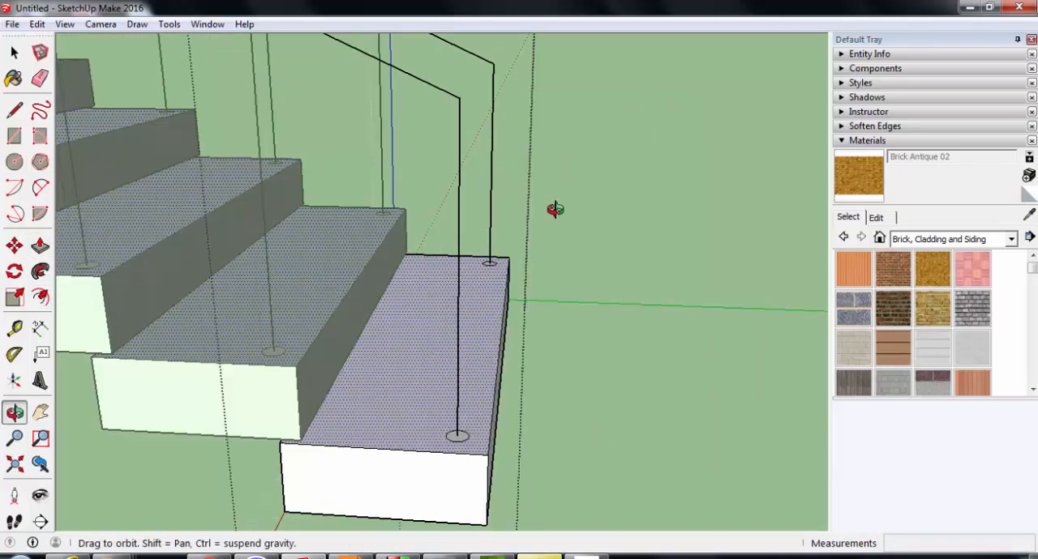
left_click(39, 272)
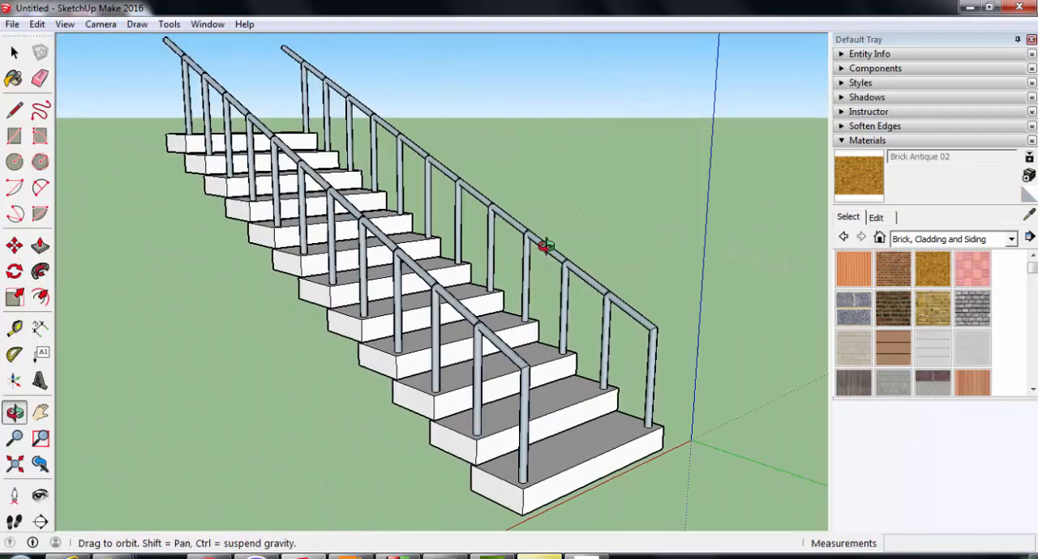
left_click_drag(543, 246, 121, 185)
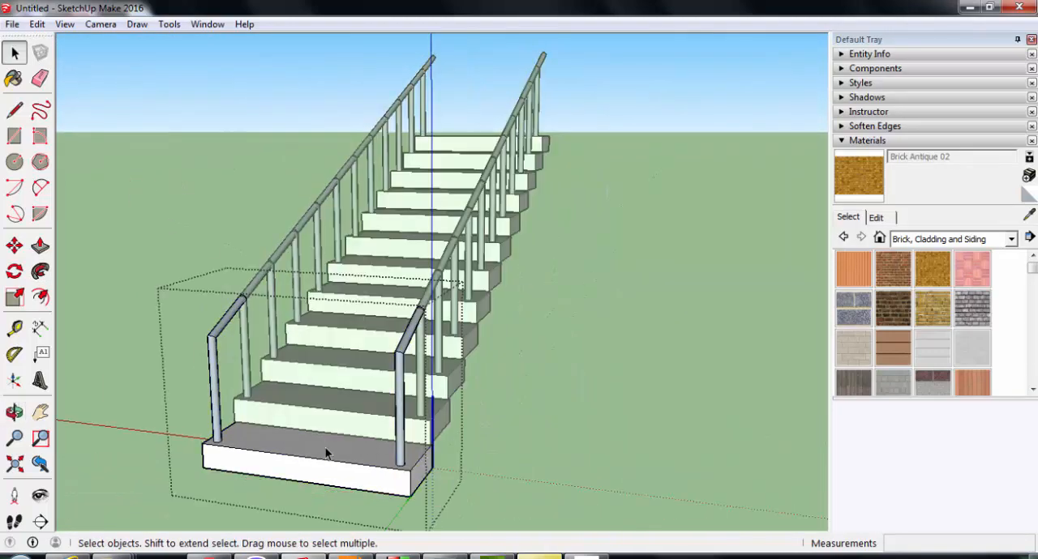
mouse_move(933, 269)
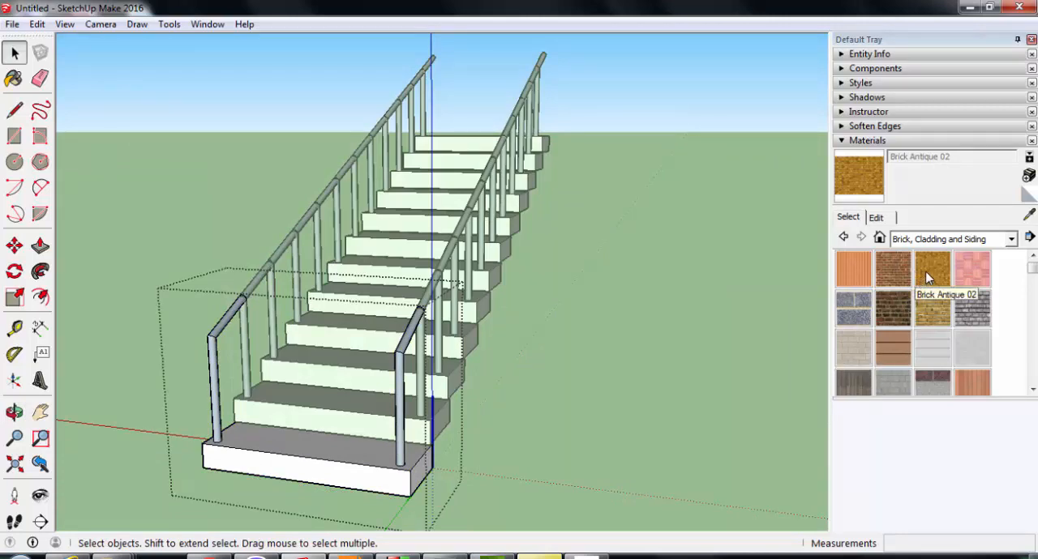
- Paint the stair steps with the Brick Antique 02 material
left_click(932, 267)
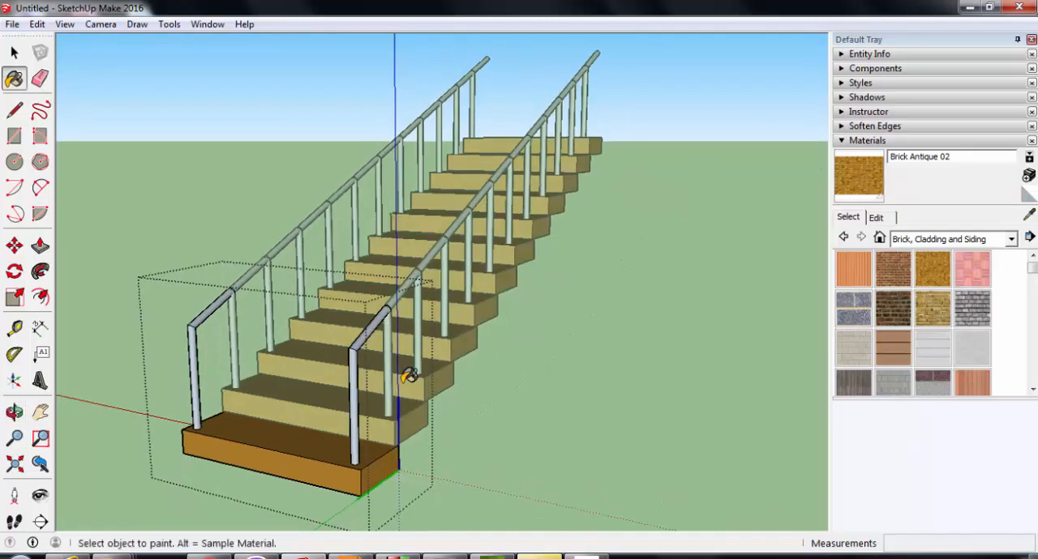
mouse_move(972, 269)
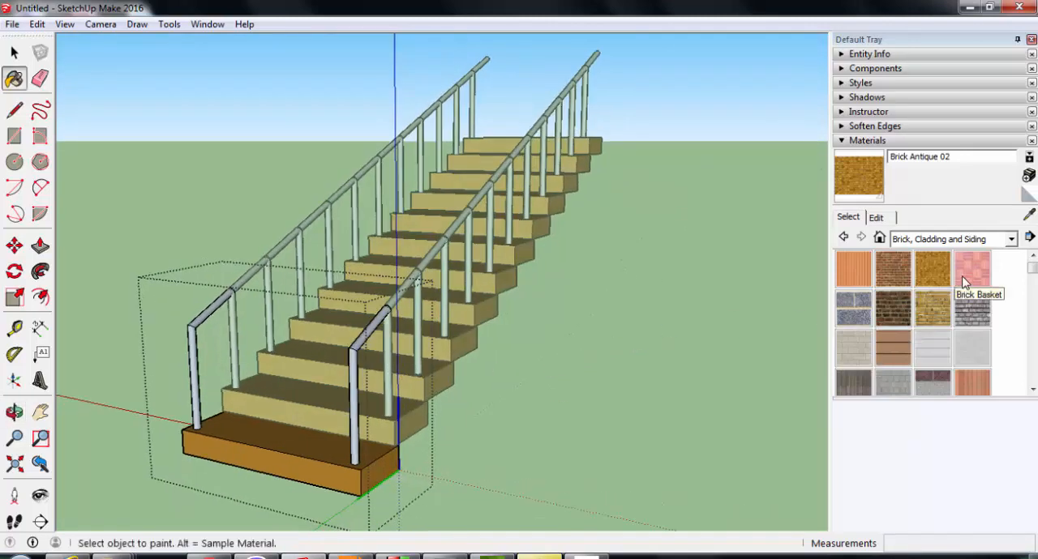
- Paint the railings dark with Asphalt New from the Asphalt and Concrete category
left_click(1010, 240)
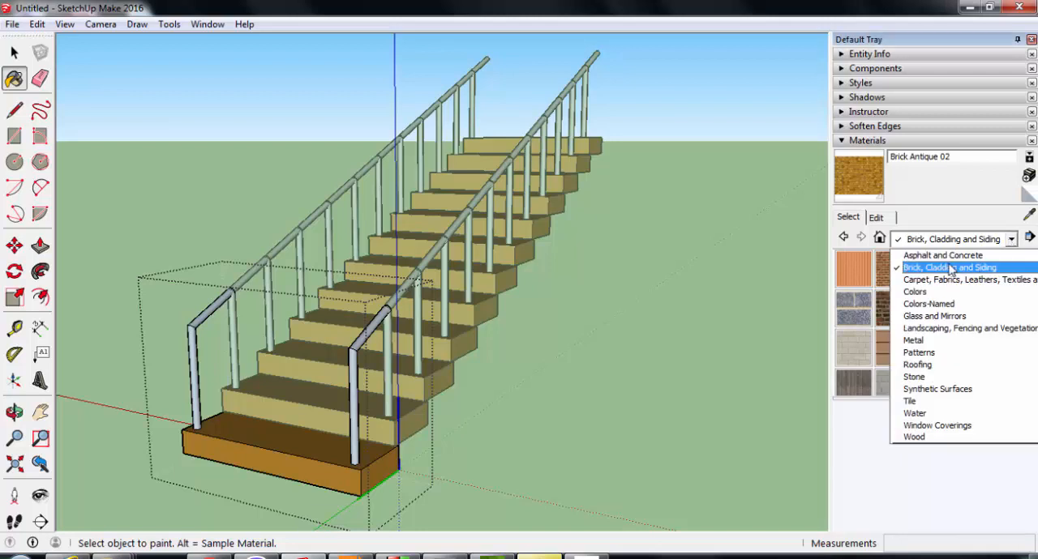
left_click(944, 256)
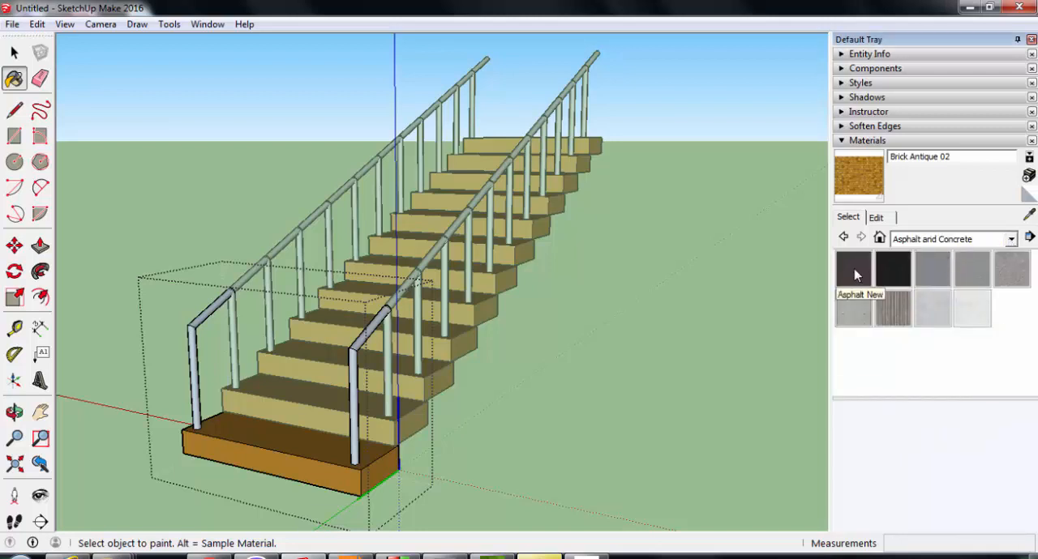
left_click(853, 269)
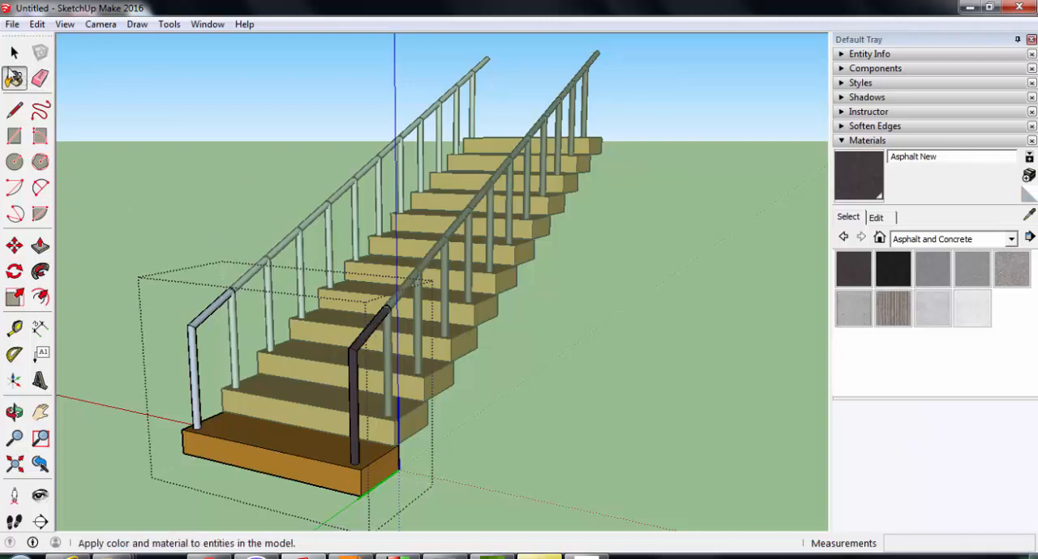
left_click(13, 52)
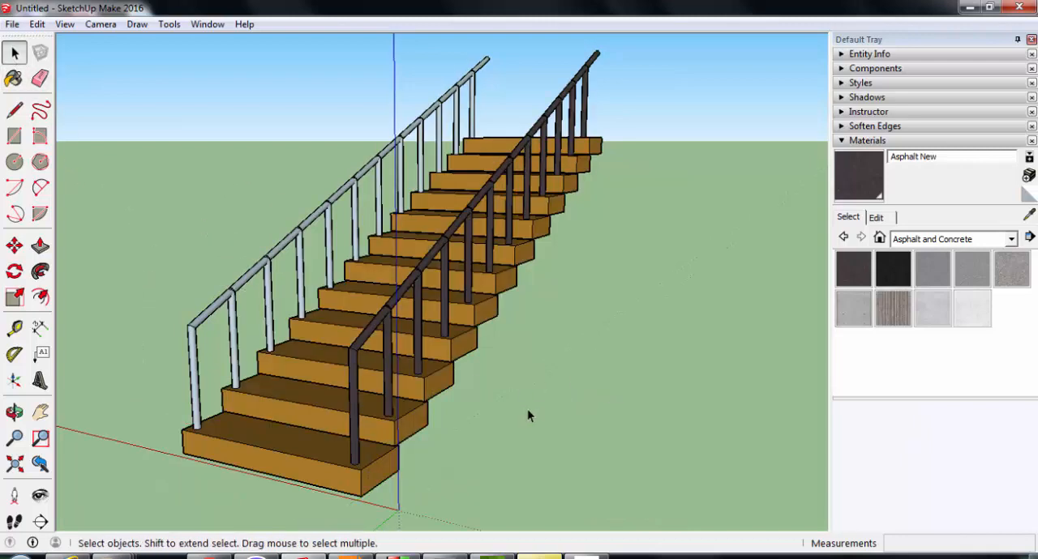
left_click(282, 463)
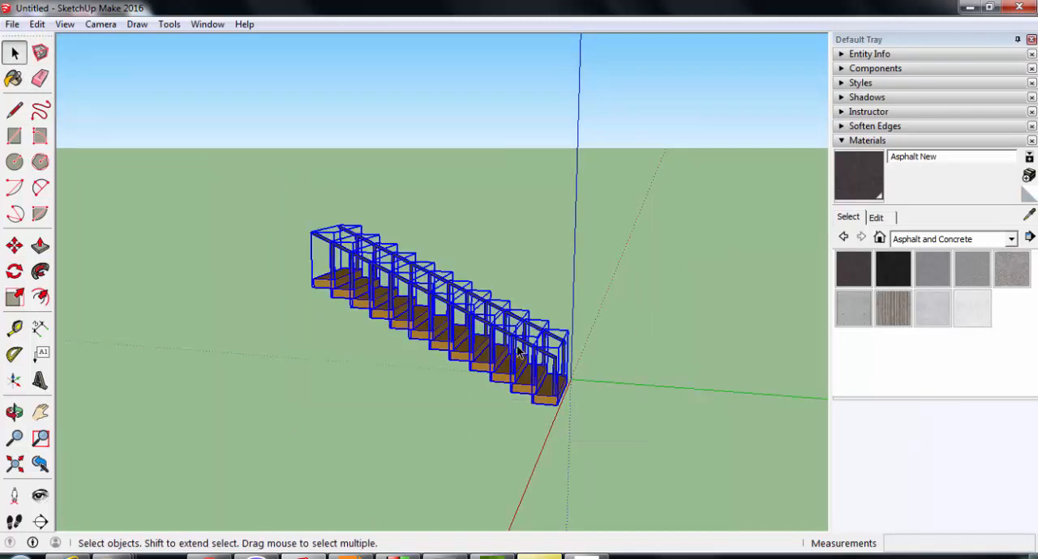
- Move-copy the whole railed flight and drop the duplicate beside the original
left_click(13, 247)
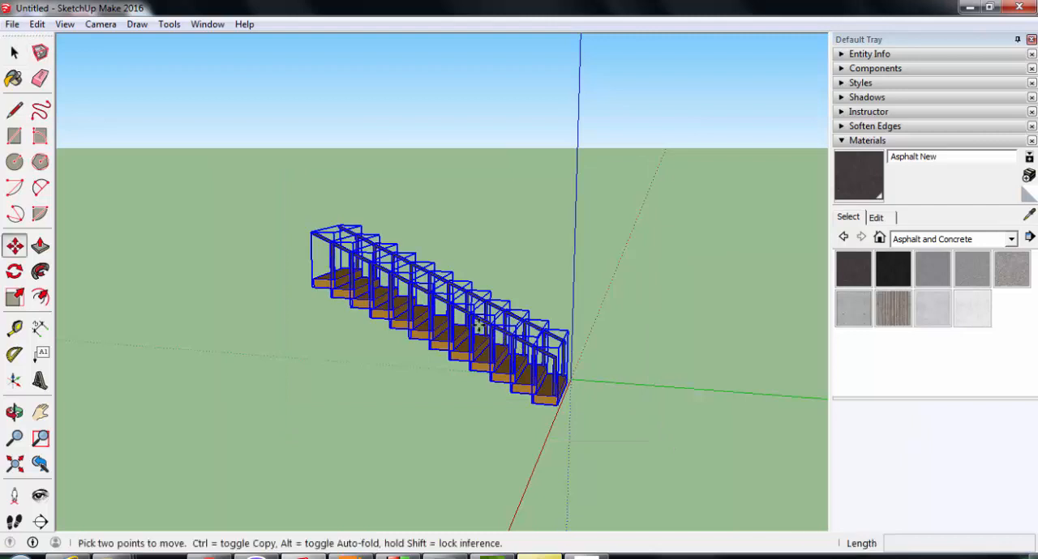
mouse_move(429, 311)
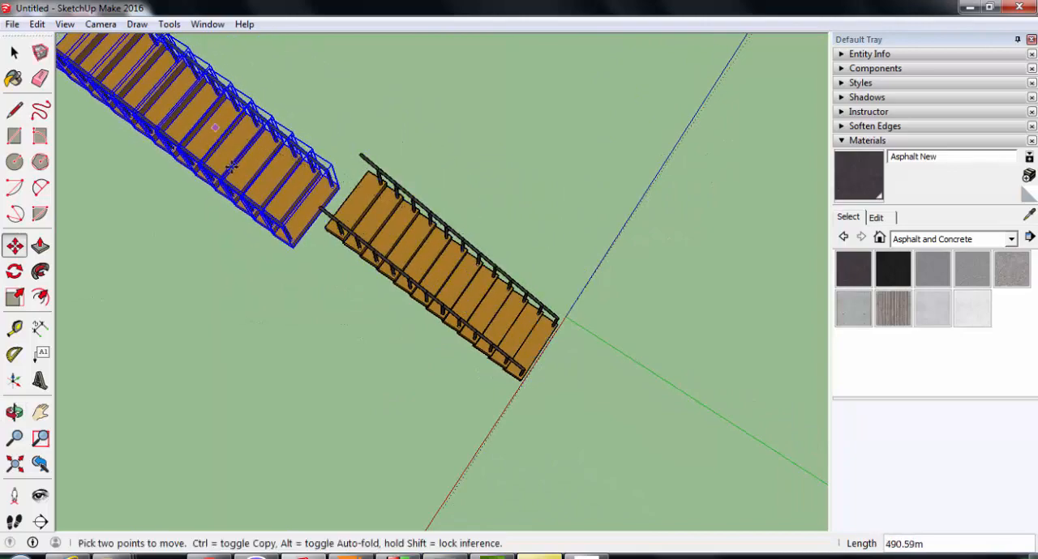
left_click(14, 412)
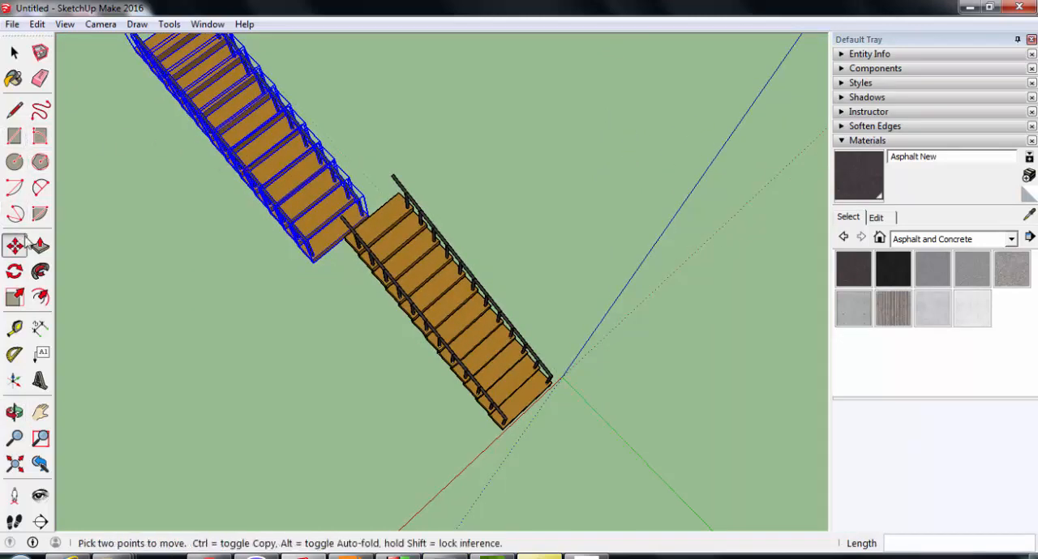
- Rotate the copied flight 90 degrees so it runs perpendicular to the first
left_click(13, 270)
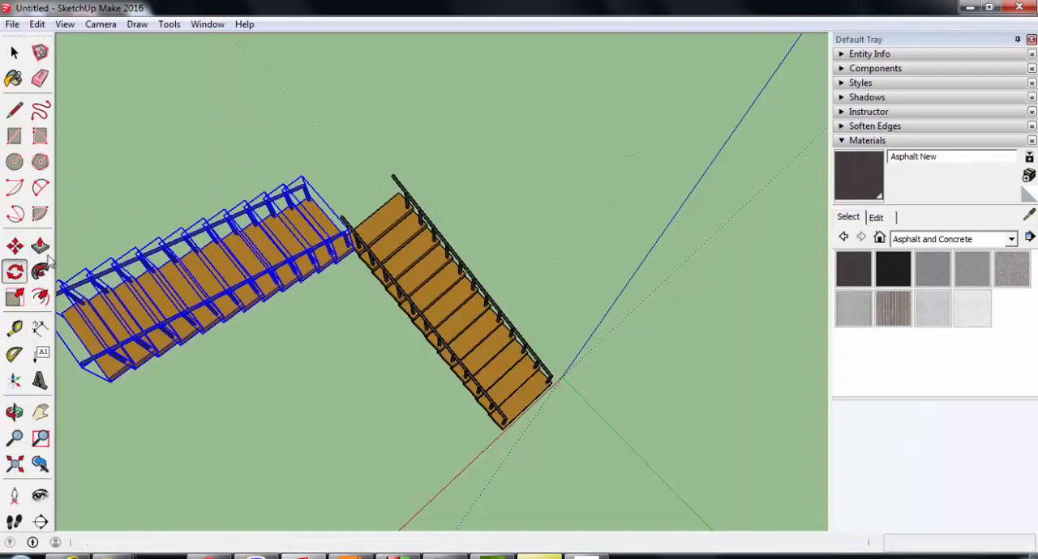
left_click(15, 245)
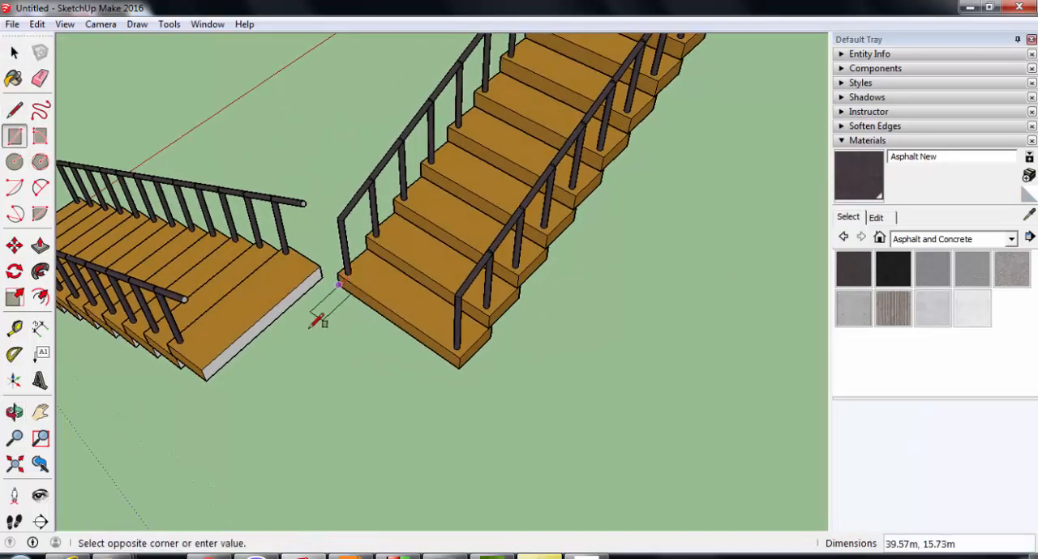
mouse_move(369, 471)
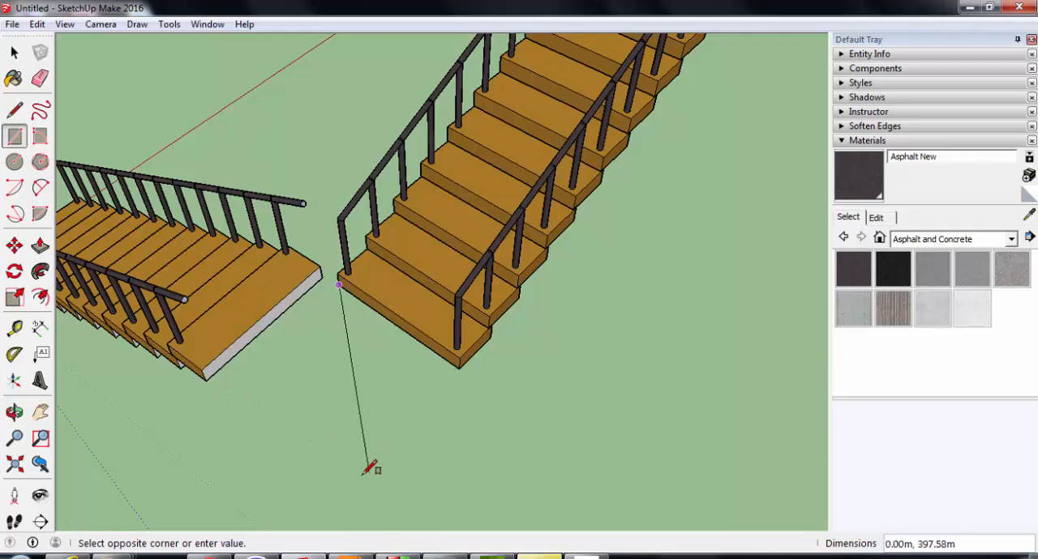
mouse_move(364, 485)
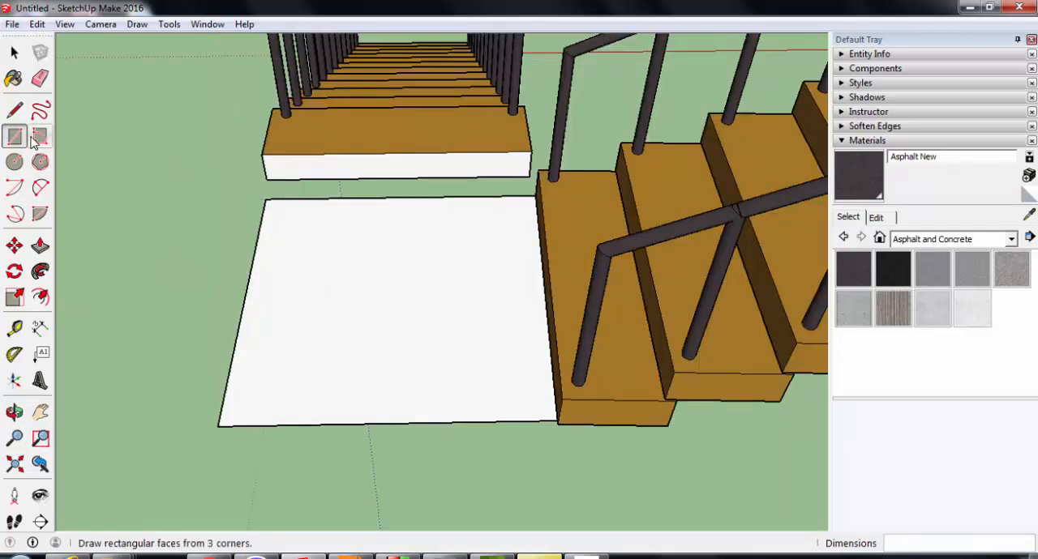
- Push/Pull the landing face up into a slab matching the step thickness
left_click(39, 247)
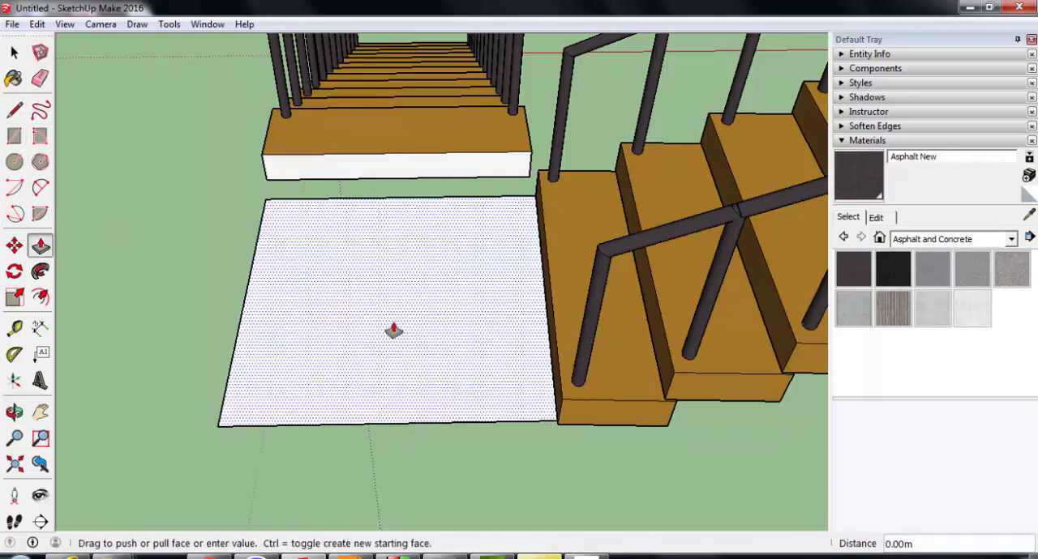
left_click_drag(392, 331, 438, 286)
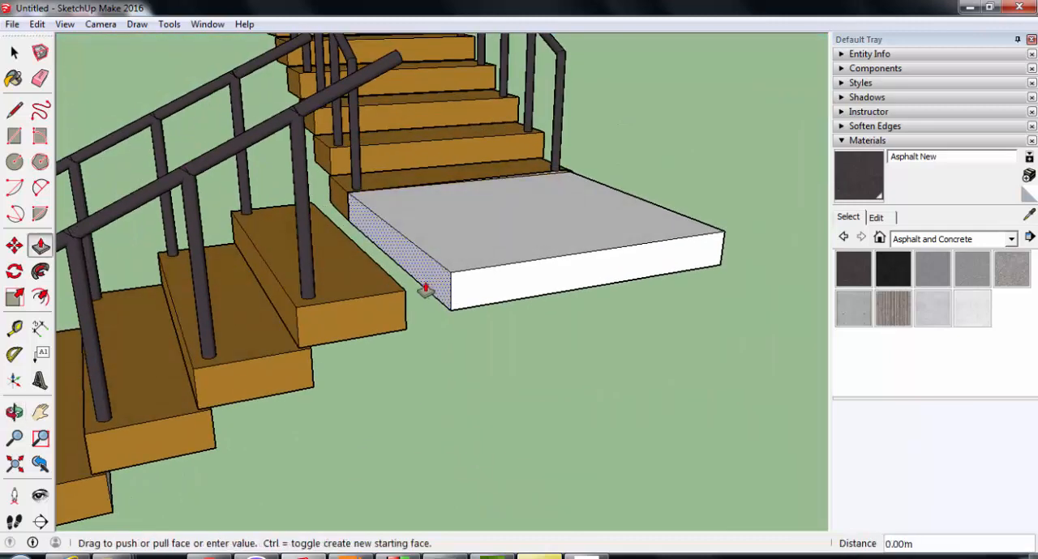
left_click_drag(425, 287, 389, 316)
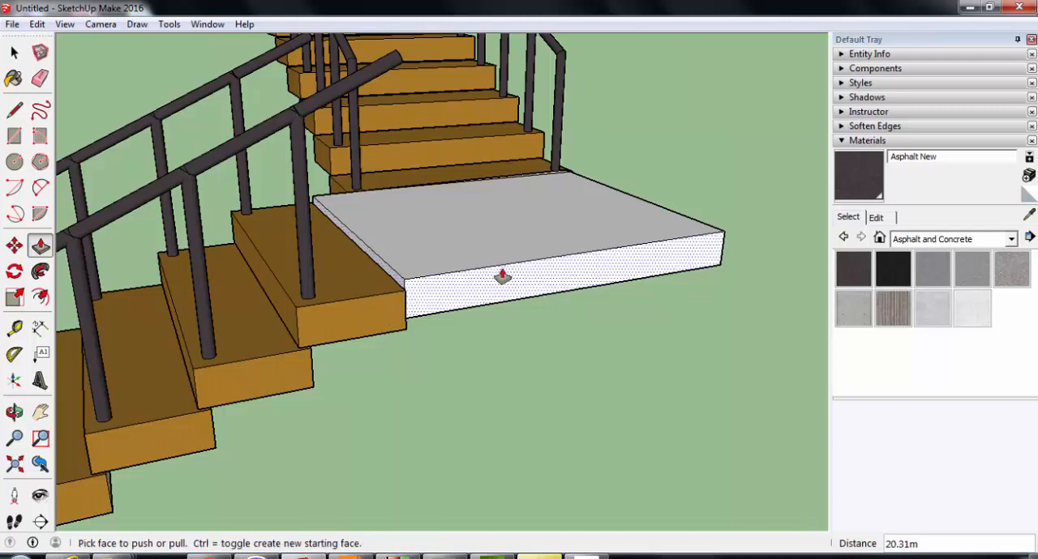
left_click(503, 276)
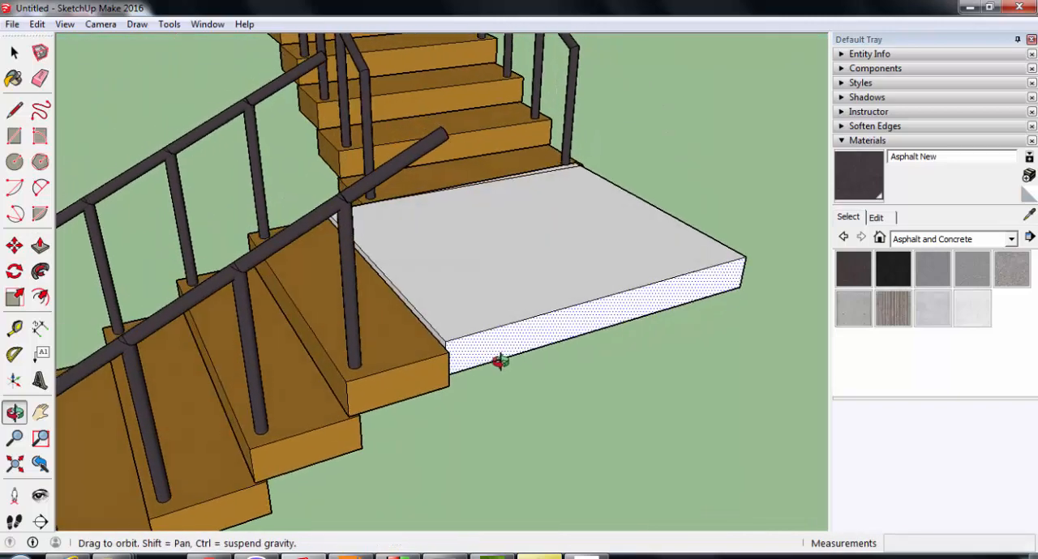
left_click(13, 52)
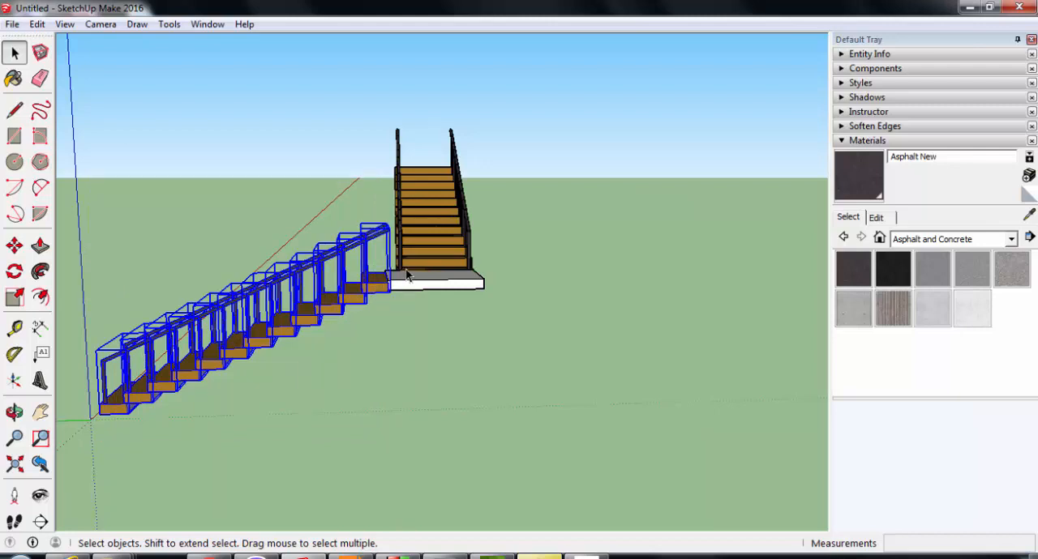
- Move the second flight so it sits flush against the landing edge
left_click(13, 247)
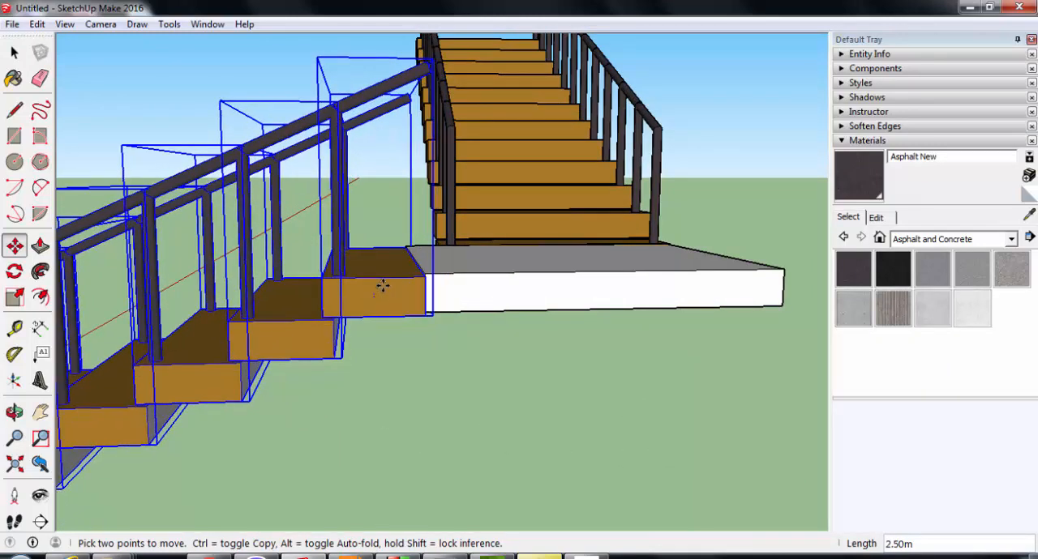
mouse_move(383, 326)
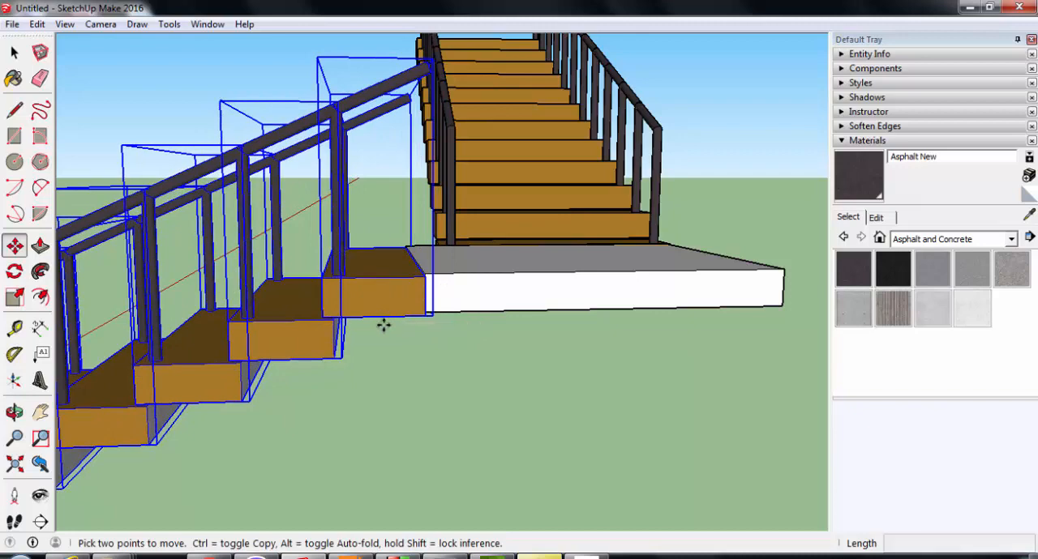
left_click_drag(383, 324, 386, 302)
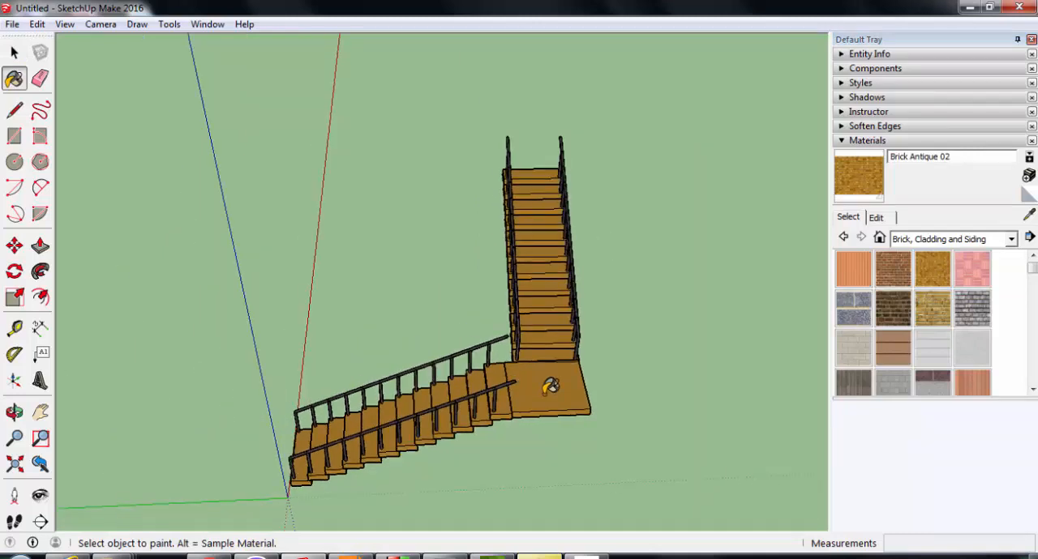
left_click(13, 52)
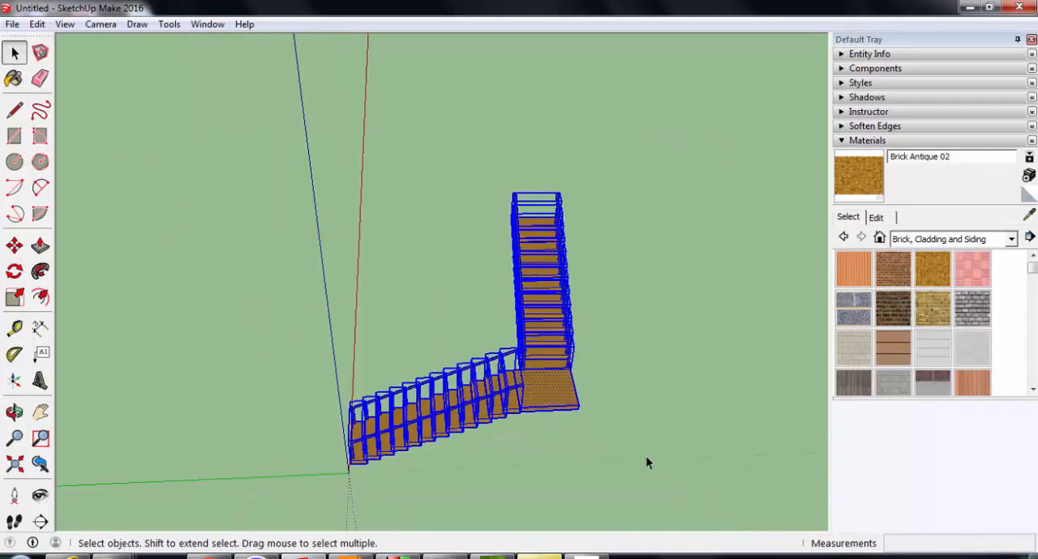
mouse_move(600, 425)
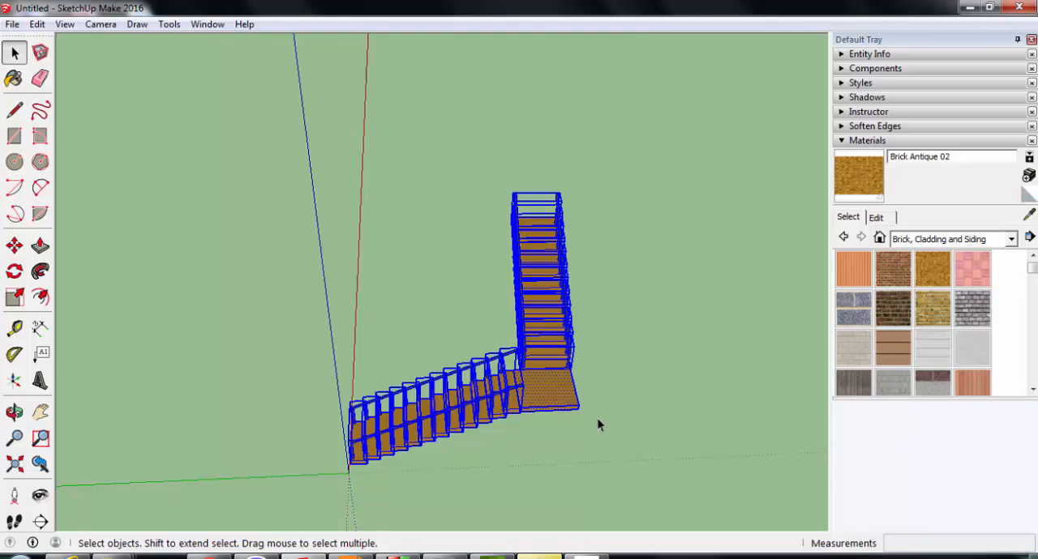
mouse_move(574, 298)
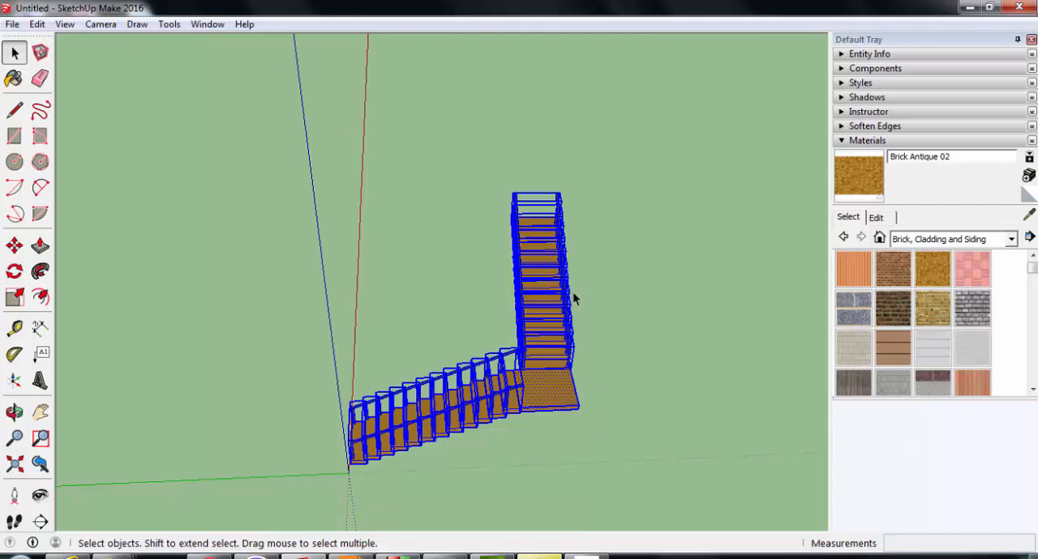
left_click_drag(574, 298, 511, 185)
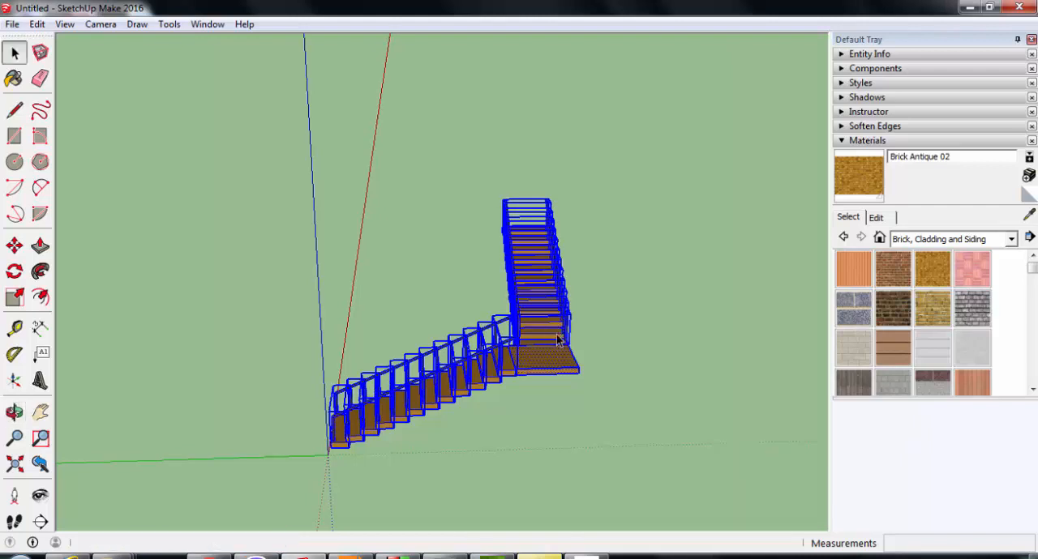
mouse_move(558, 341)
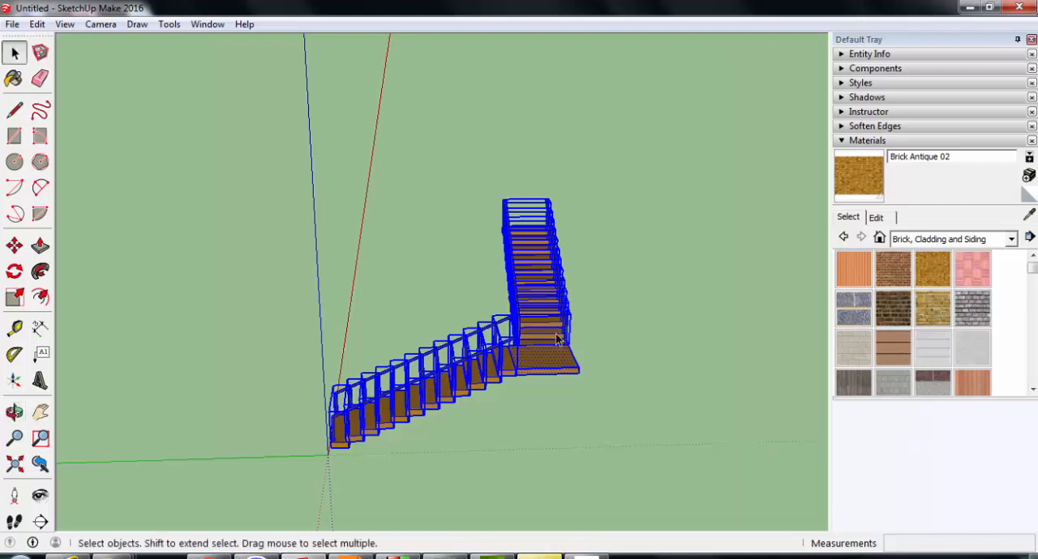